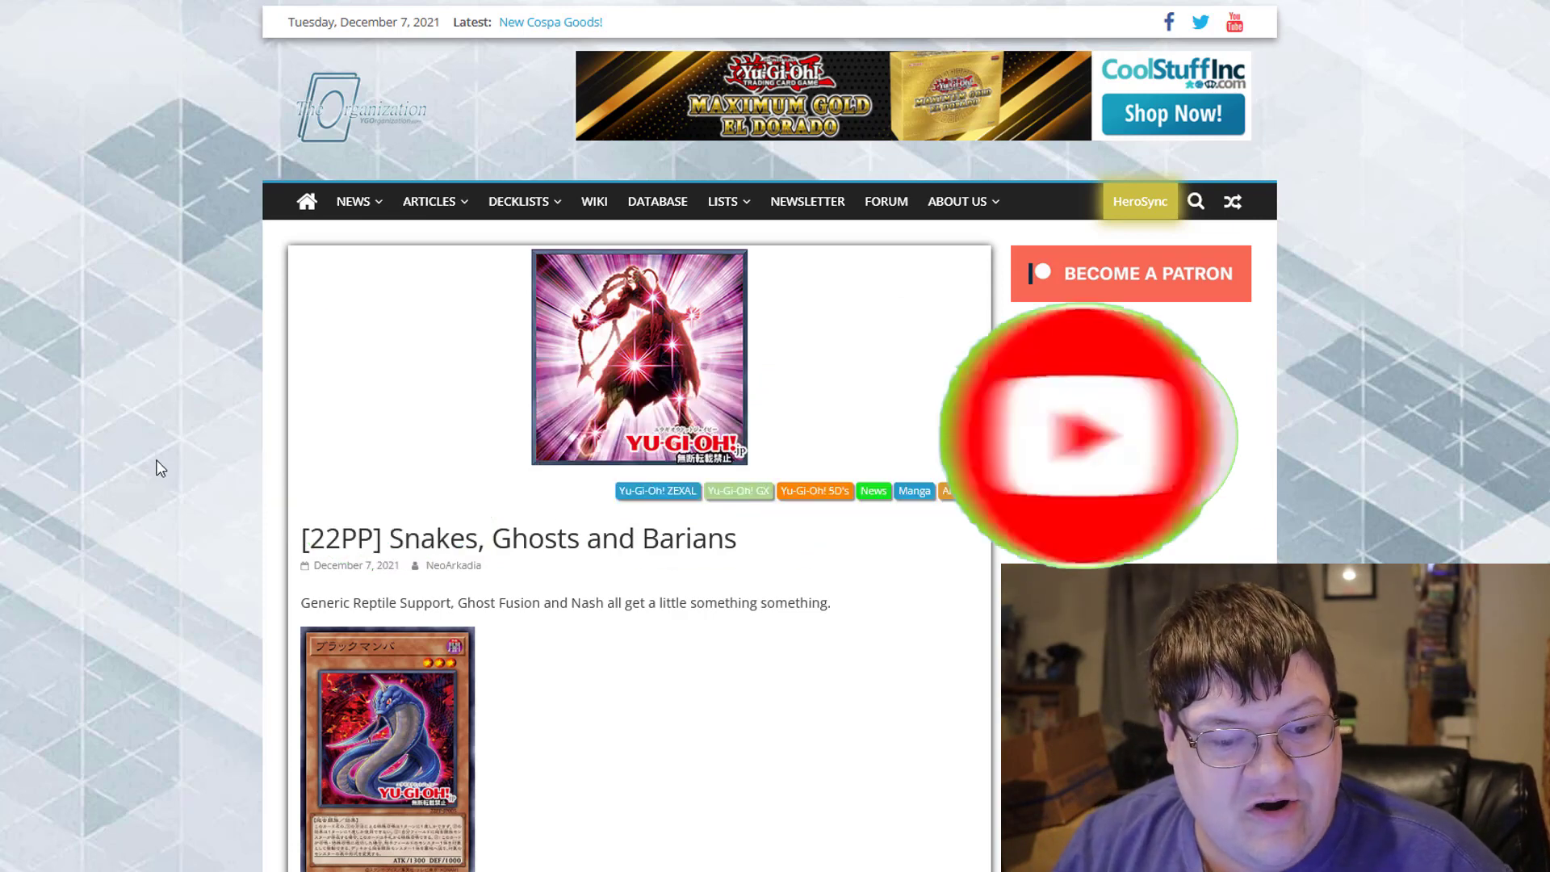
# Scroll past the header to the '[22PP] Snakes, Ghosts and Barians' title and Black Mamba entry
pyautogui.scroll(-3)
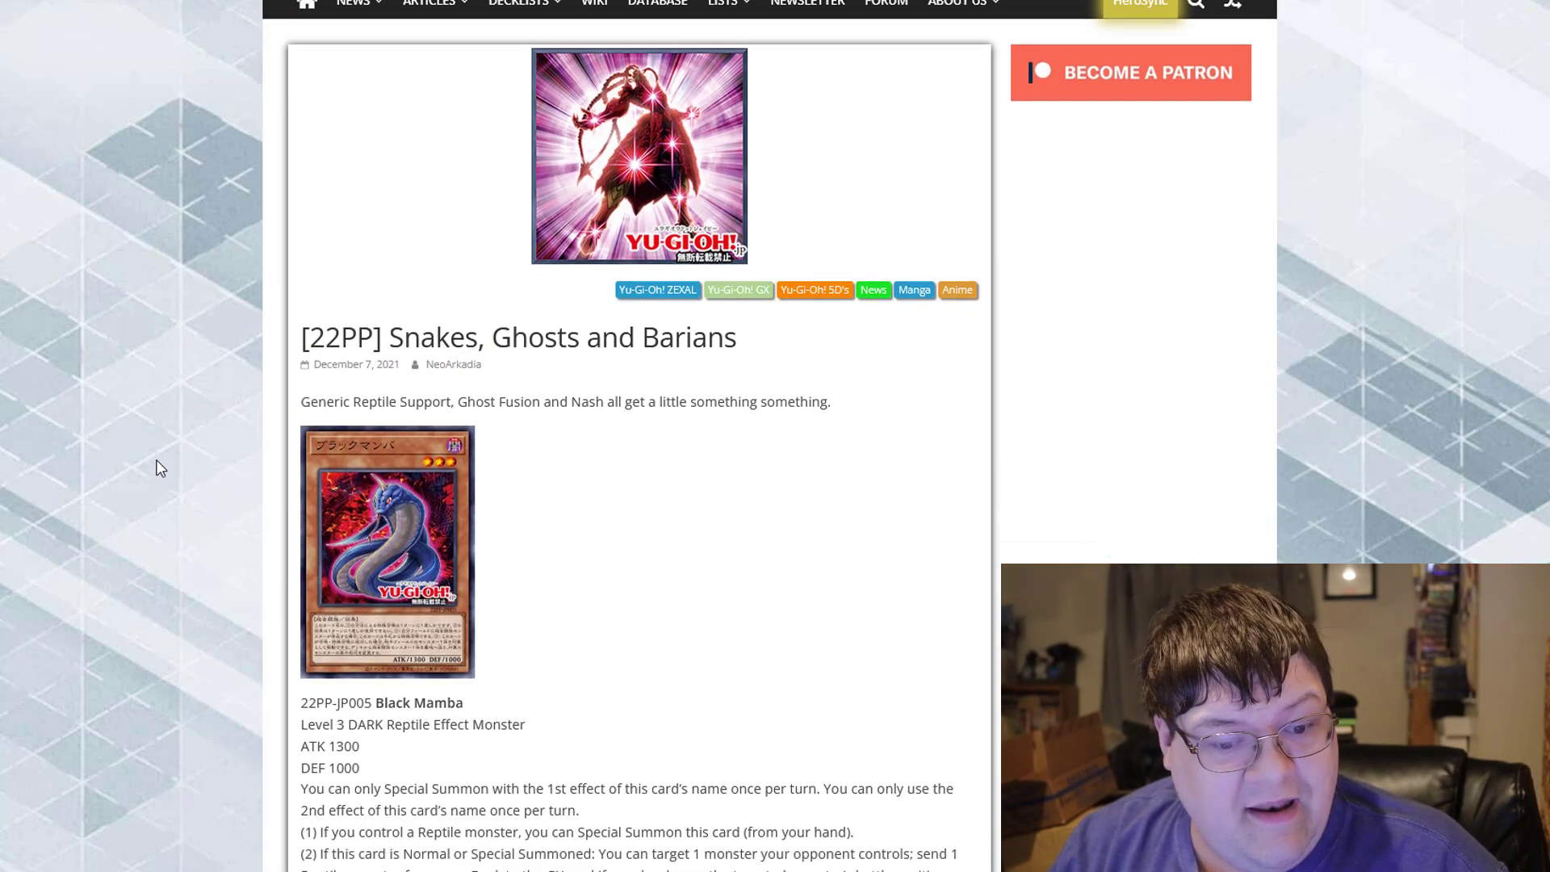
pyautogui.scroll(-3)
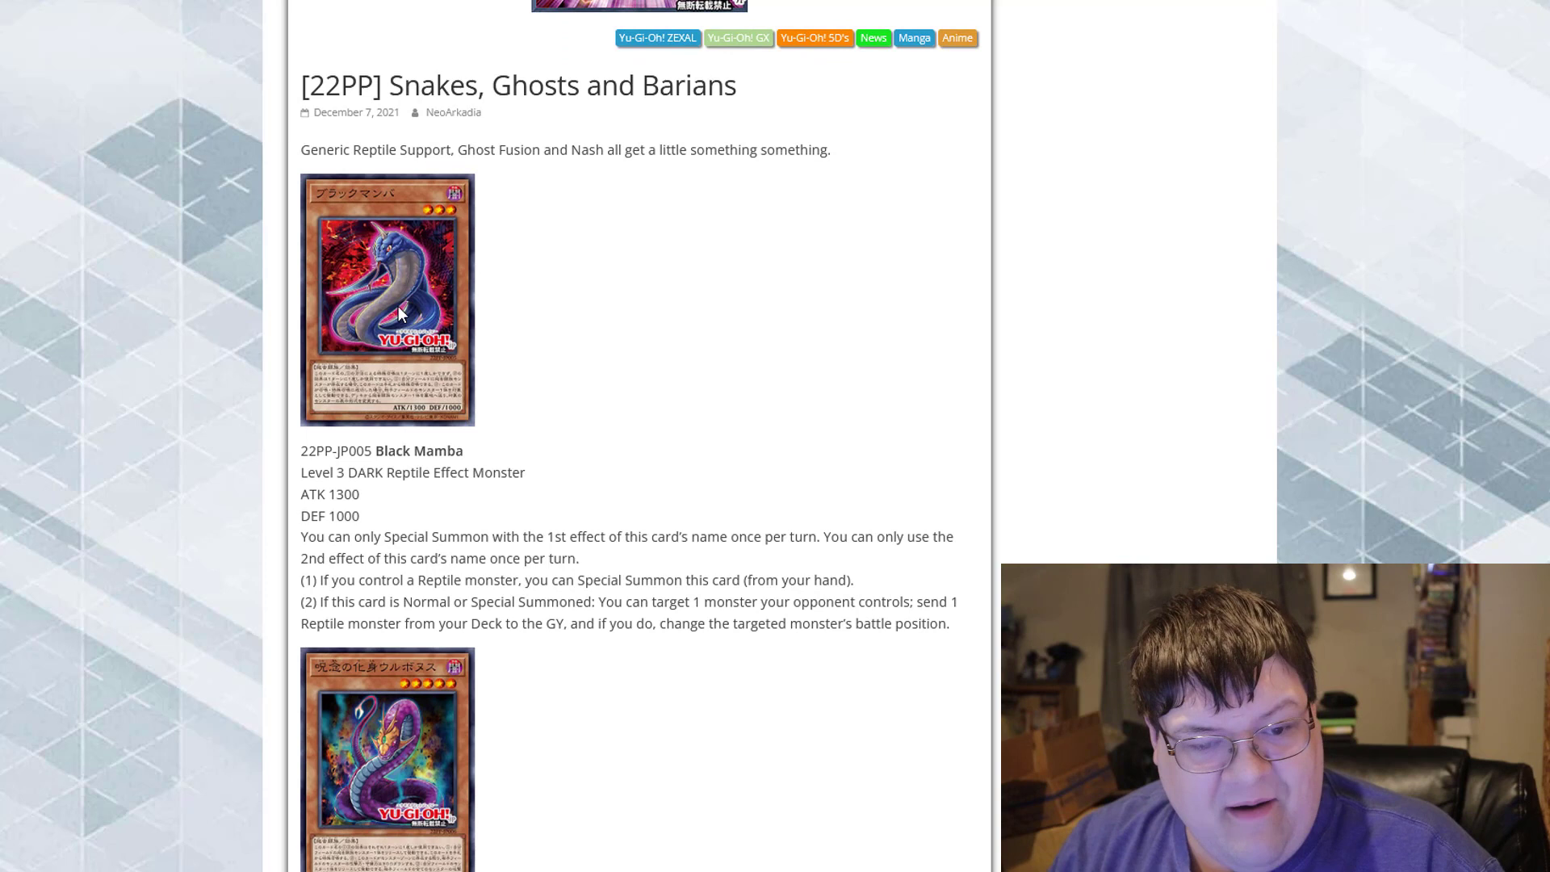
pyautogui.moveTo(267, 273)
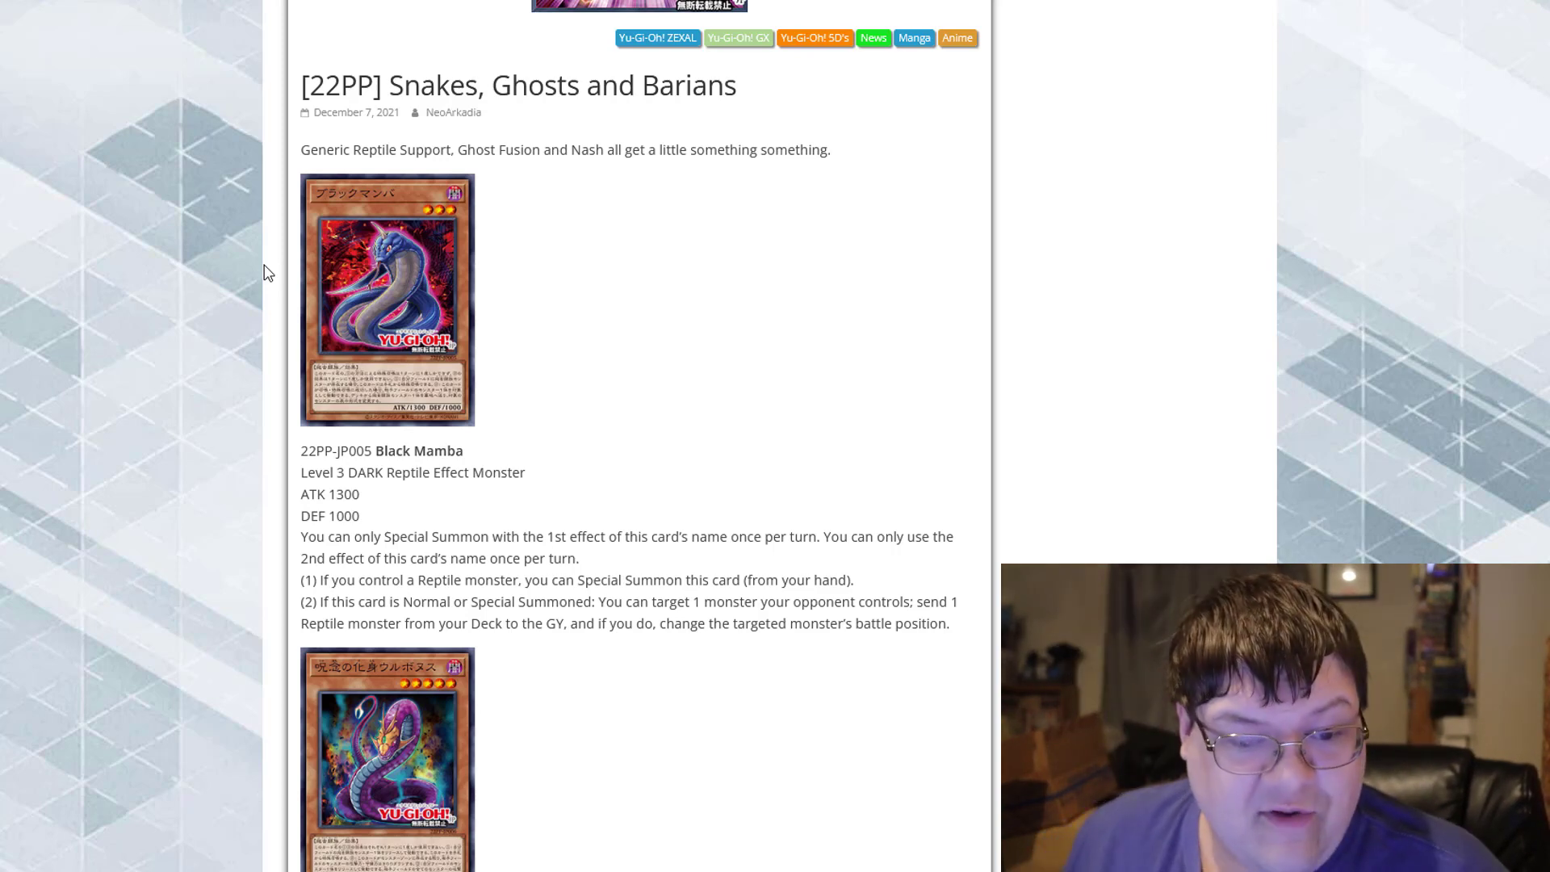
# Scroll below Black Mamba to the full Urubonus, the Avatar of Malice entry
pyautogui.scroll(-3)
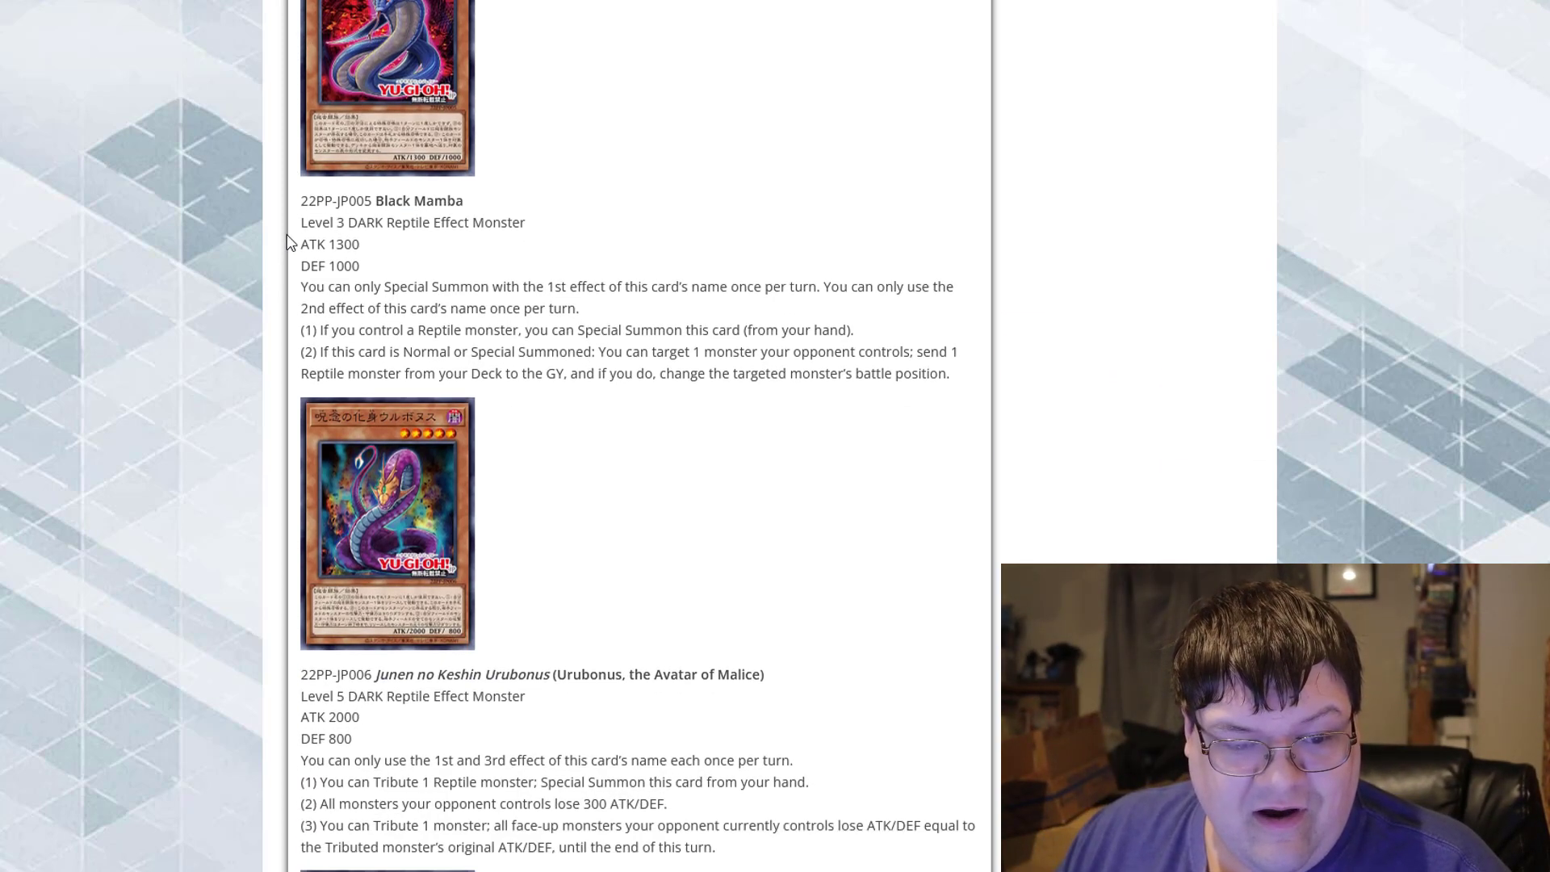
pyautogui.scroll(-3)
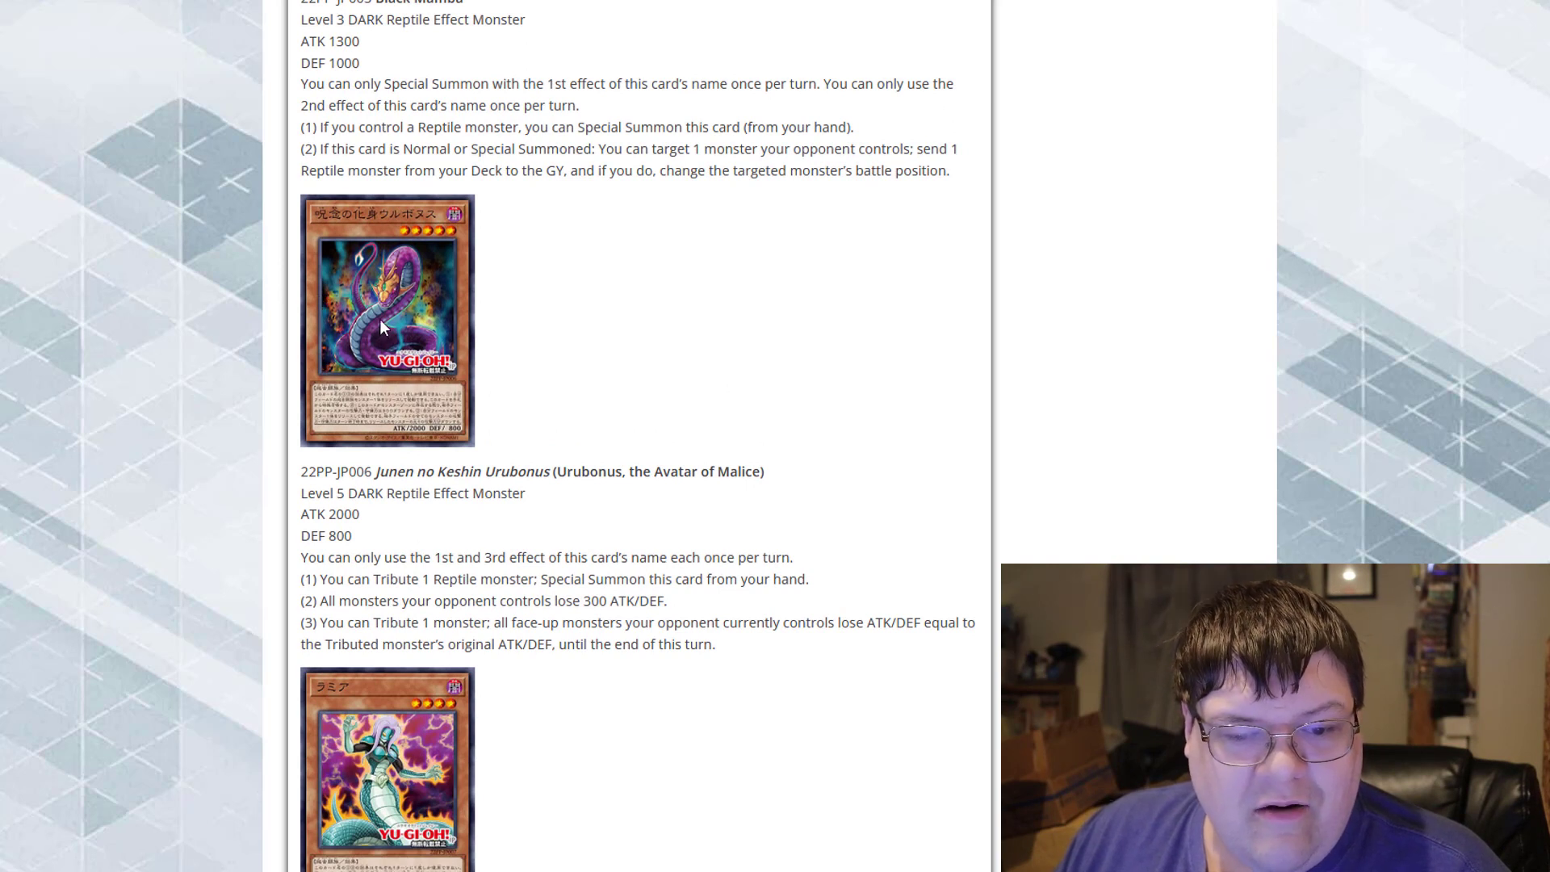
pyautogui.moveTo(198, 440)
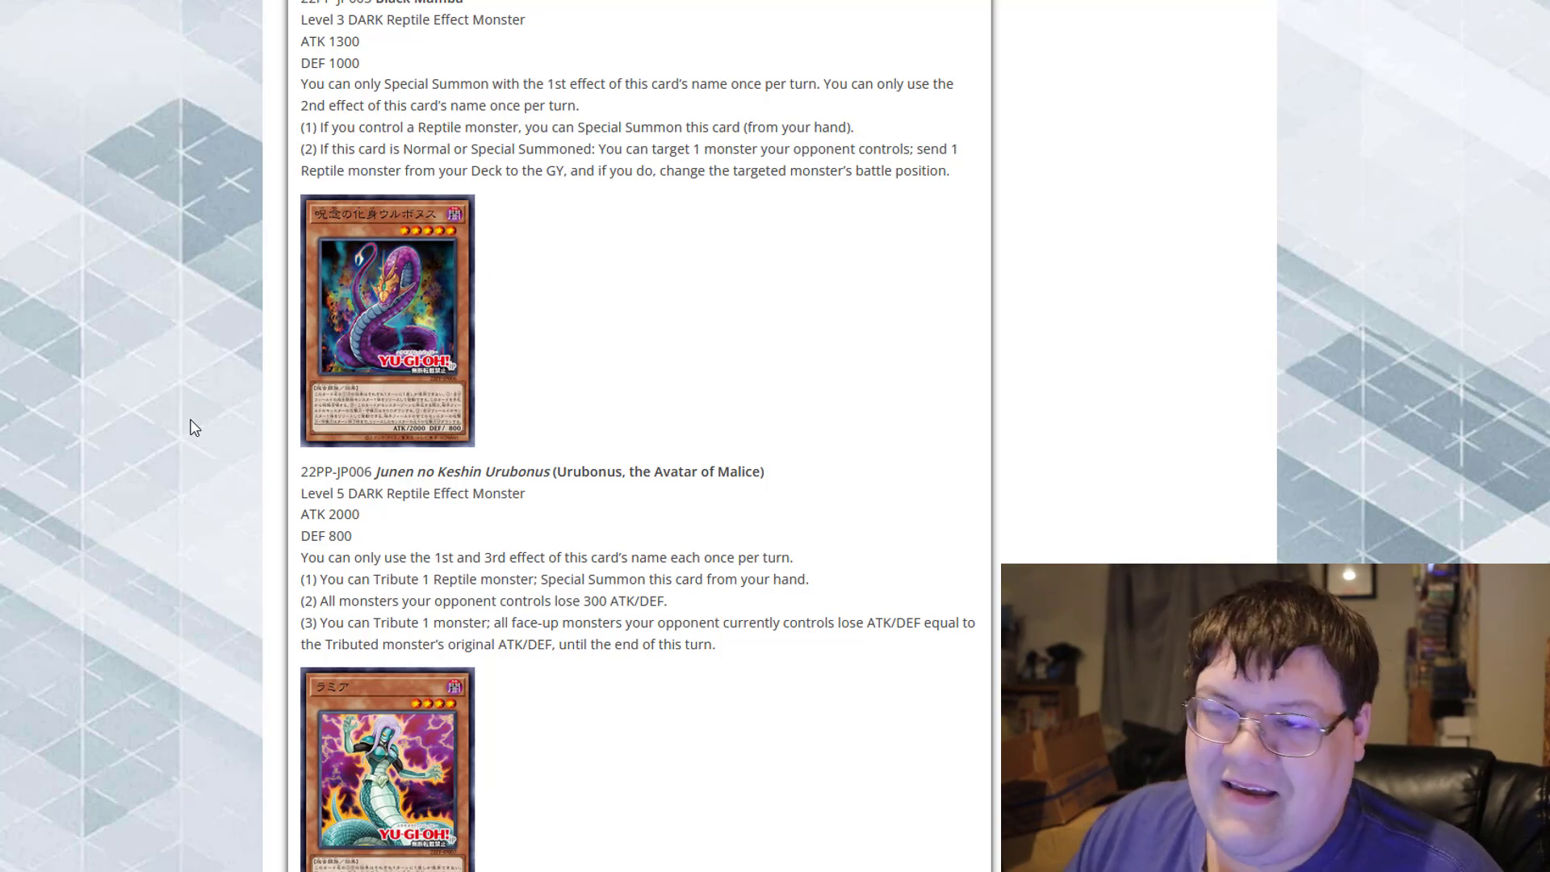
# Scroll down to the complete Lamia card entry with its stats and effects
pyautogui.scroll(-3)
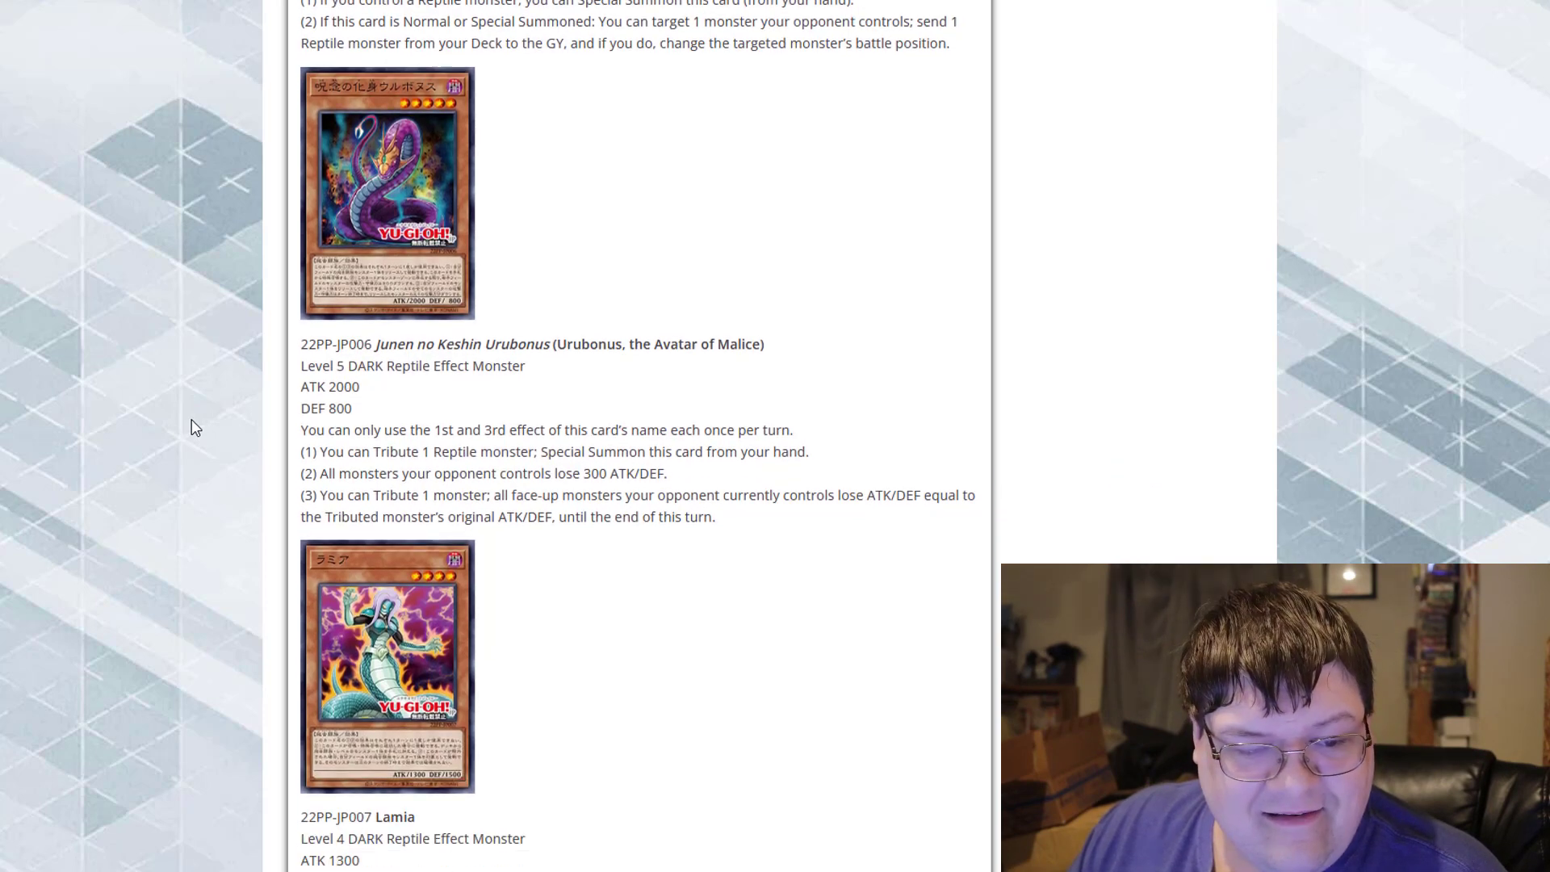
pyautogui.scroll(-3)
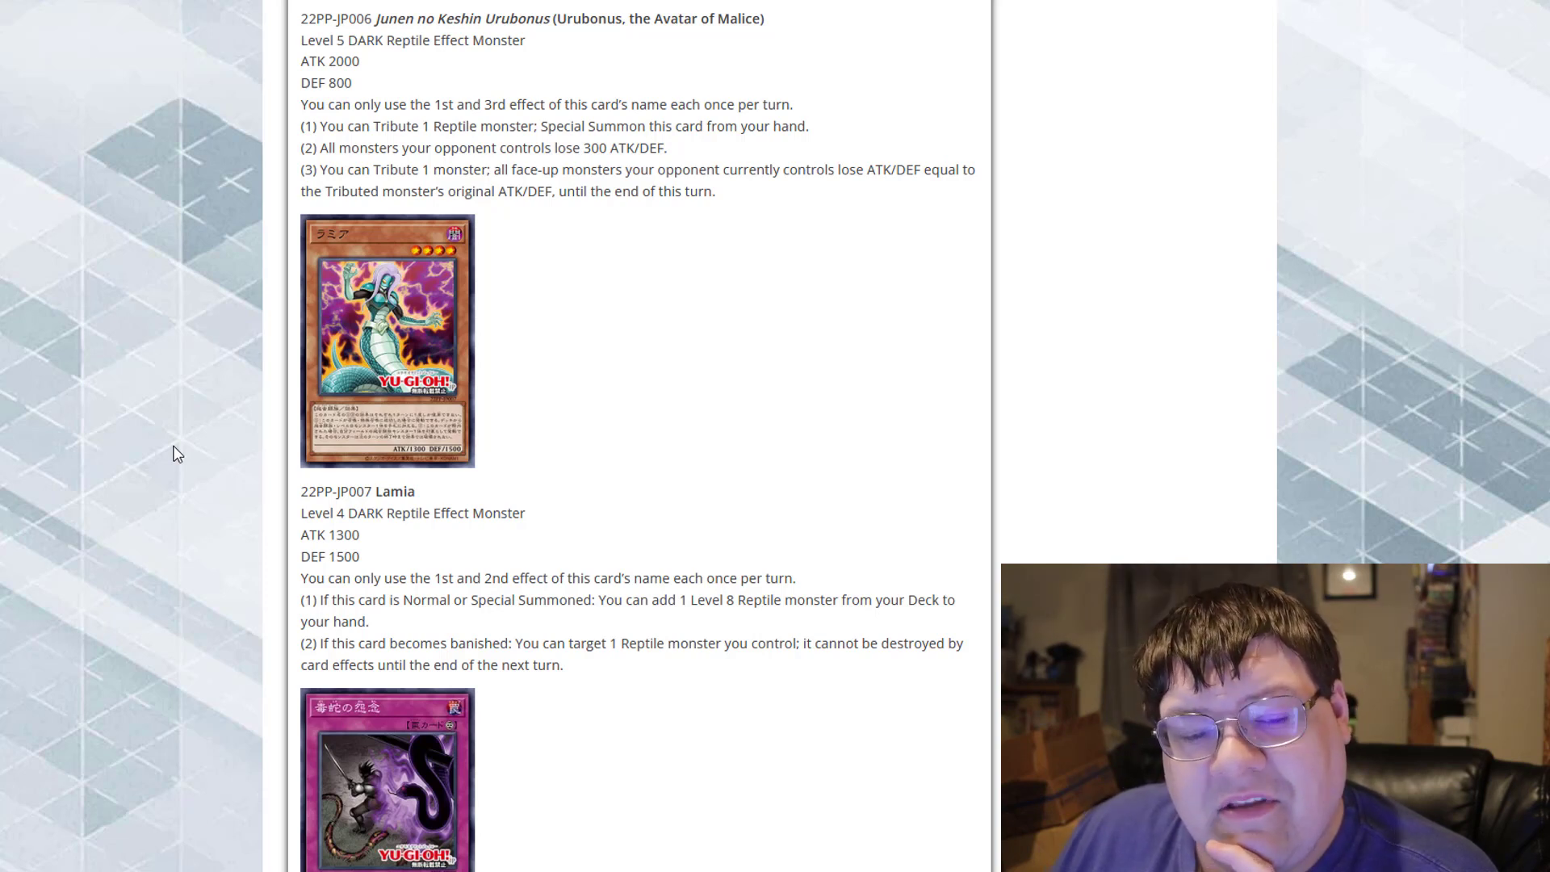
# Scroll down to the full Dokuja no Onnen Continuous Trap entry
pyautogui.scroll(-3)
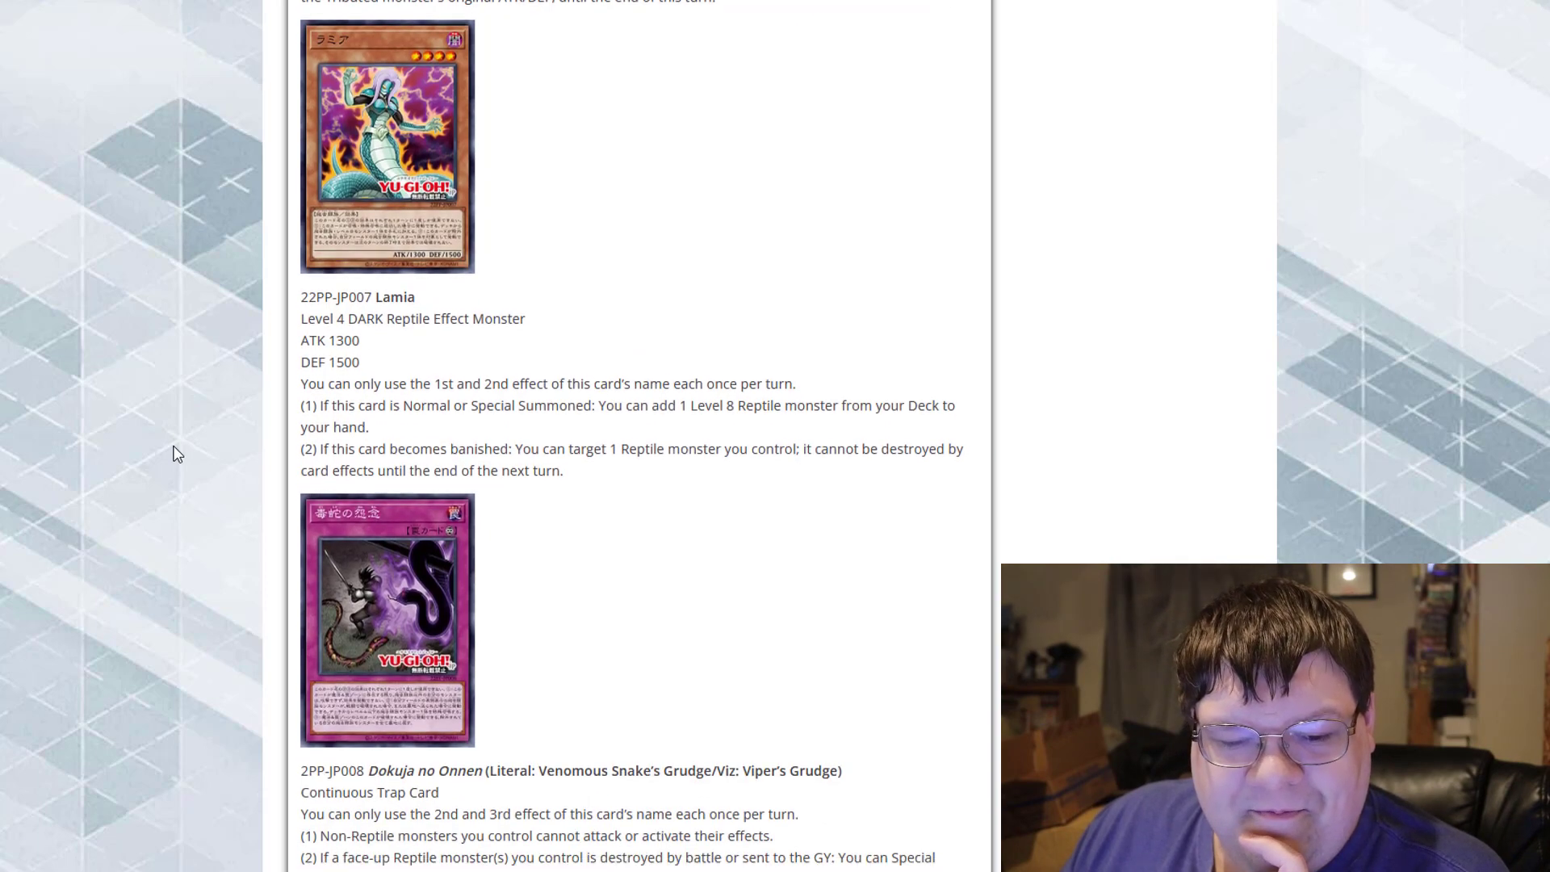
pyautogui.scroll(-3)
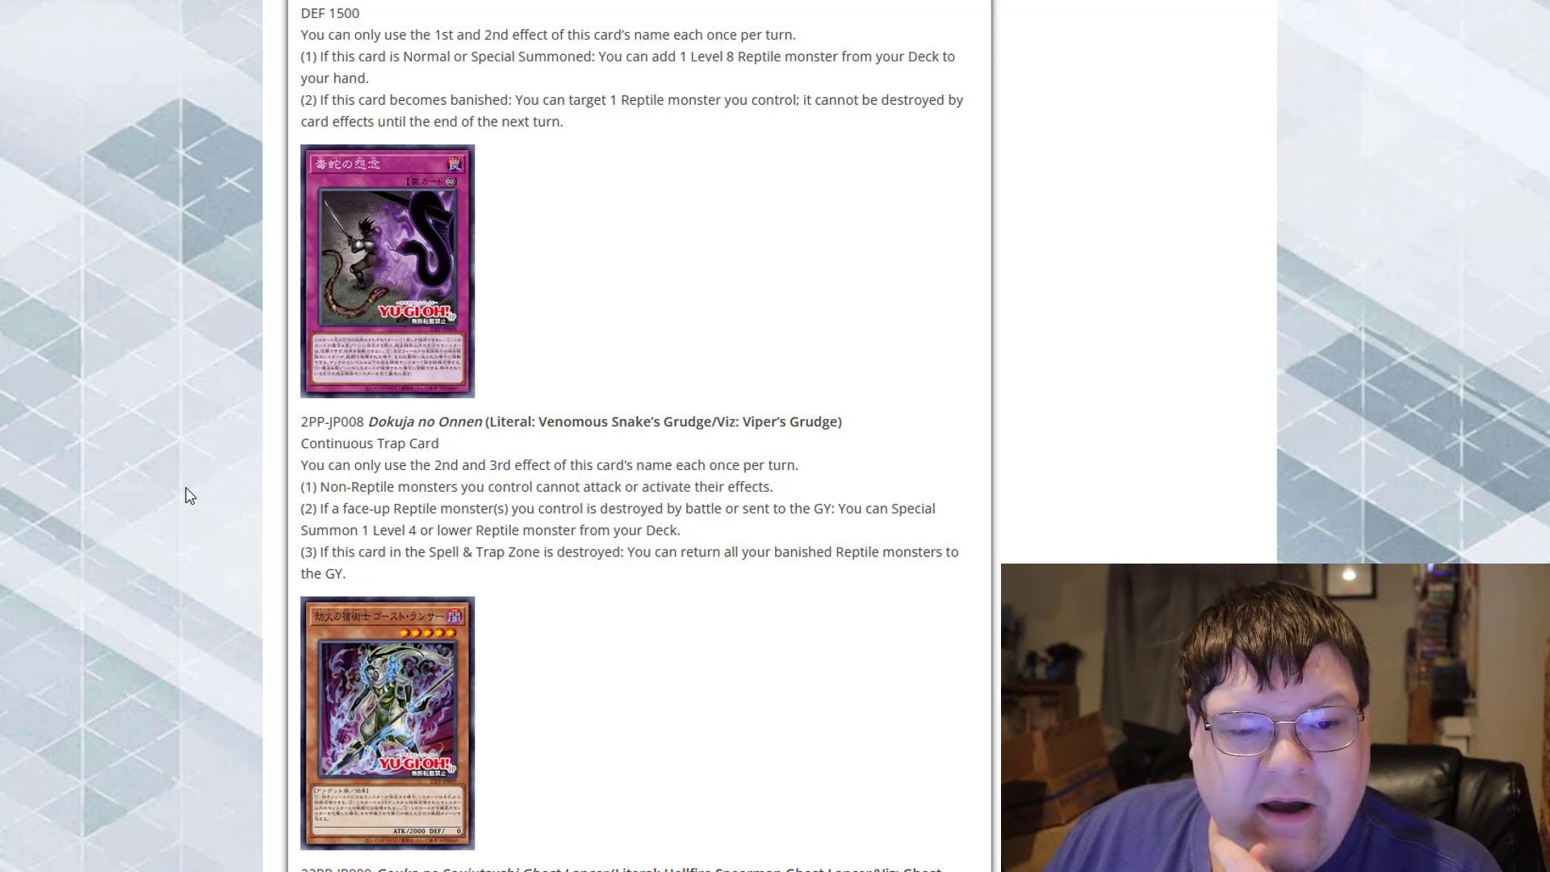
pyautogui.moveTo(237, 445)
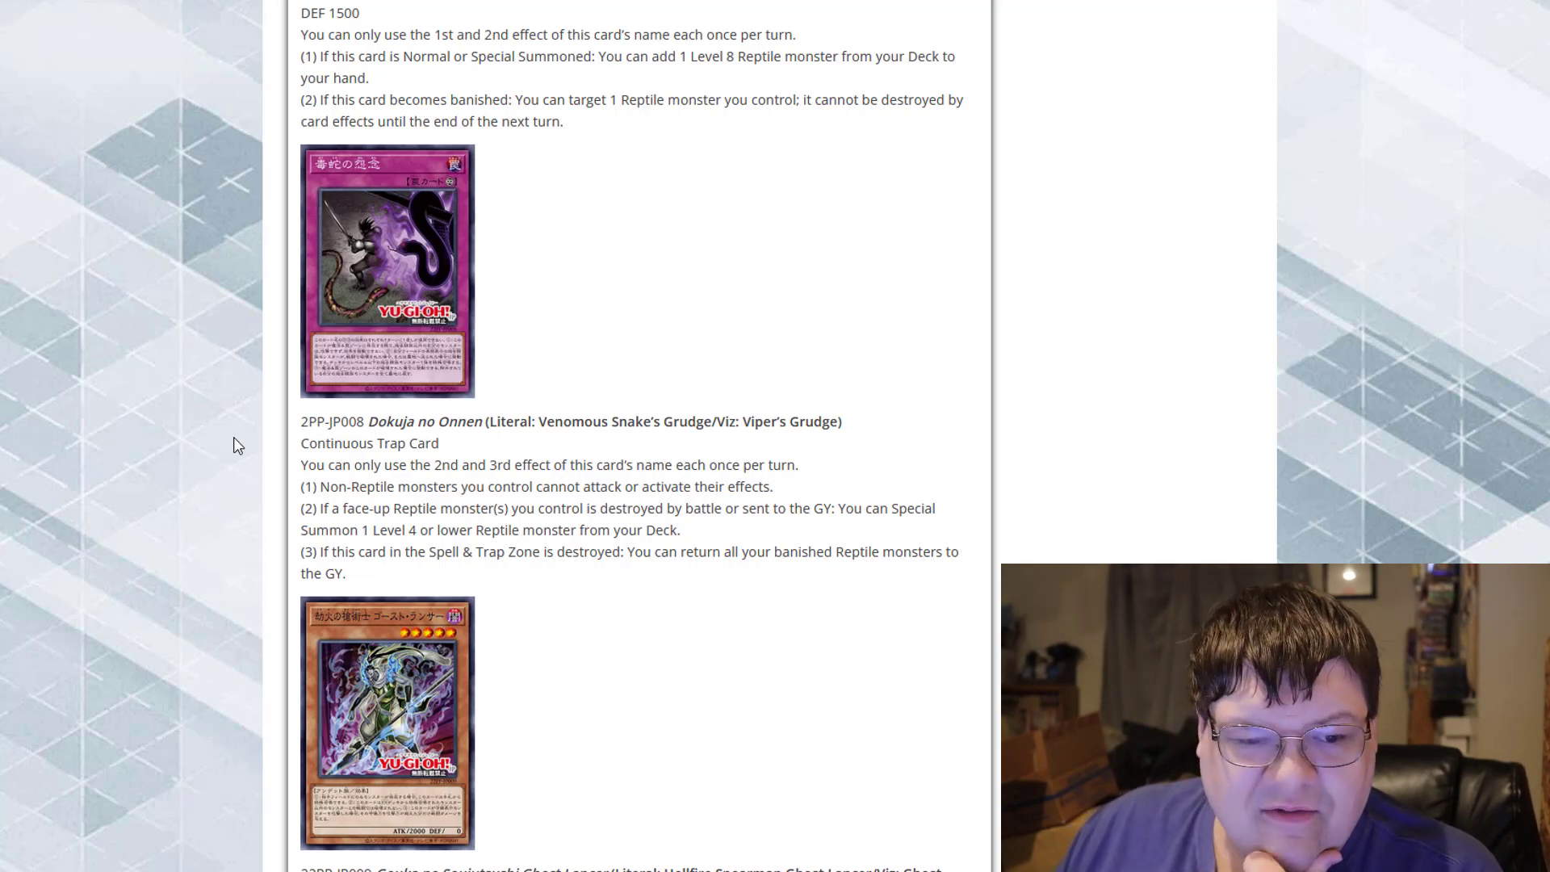
# Scroll to the full Ghost Lancer entry, with Ghost Sleeper beginning below
pyautogui.scroll(-3)
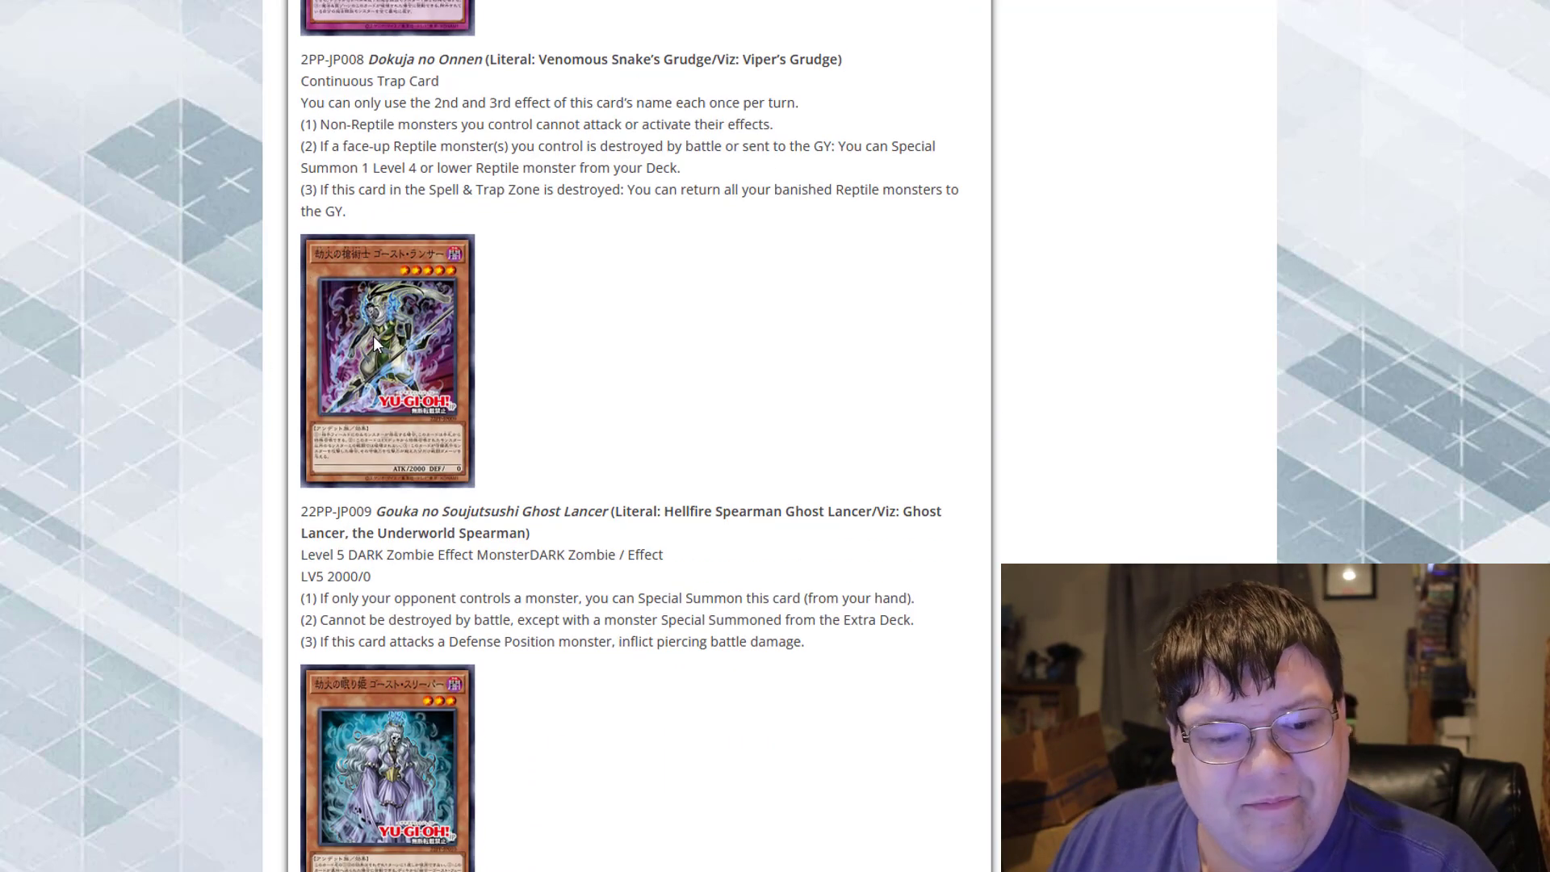
pyautogui.scroll(-3)
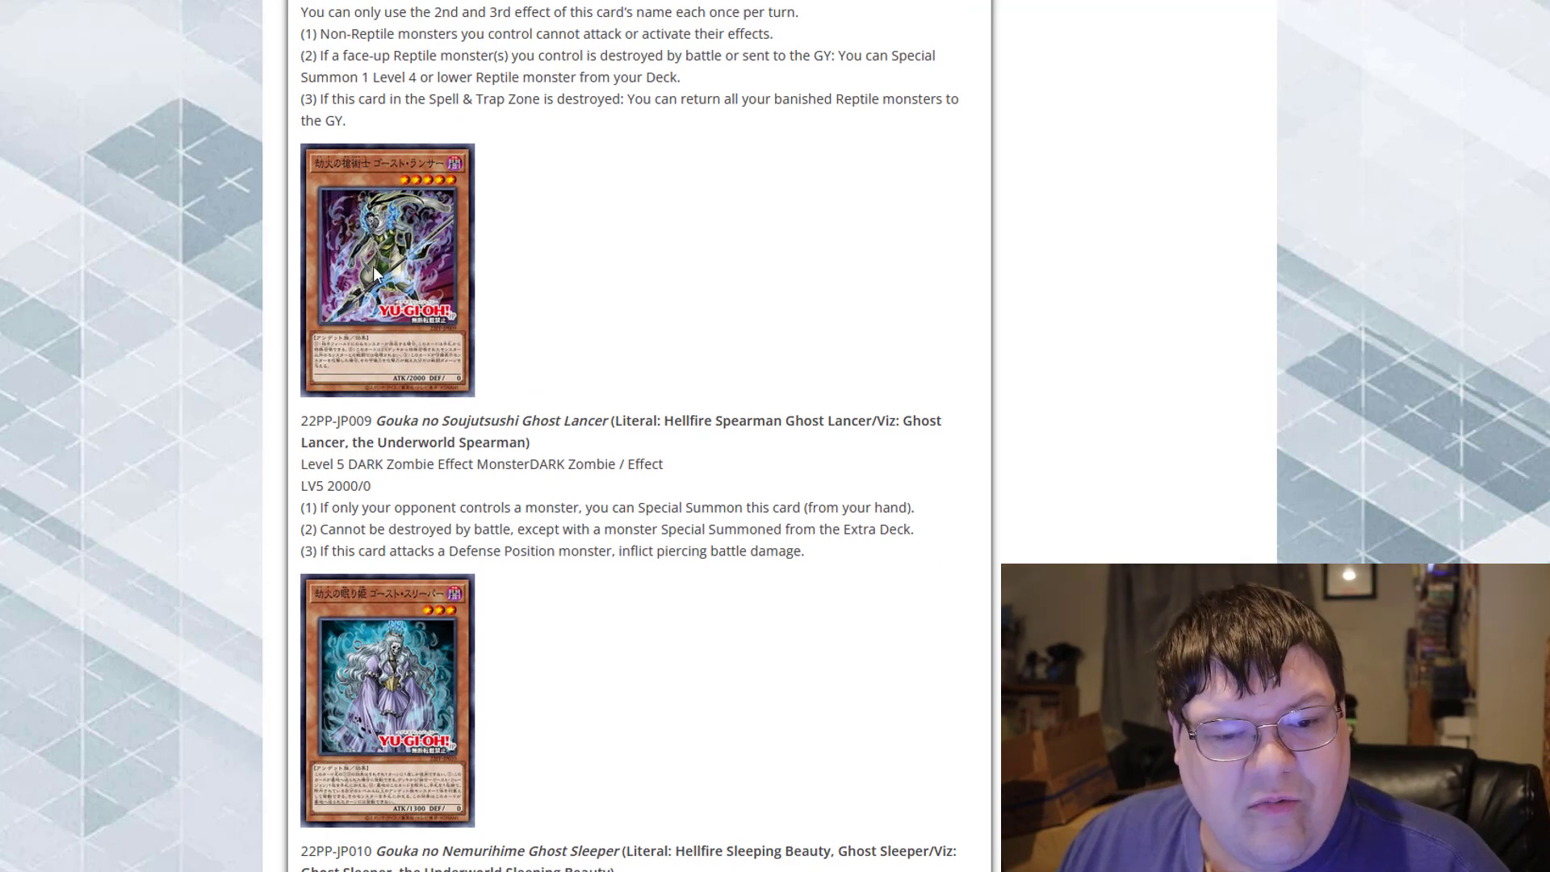
pyautogui.moveTo(274, 483)
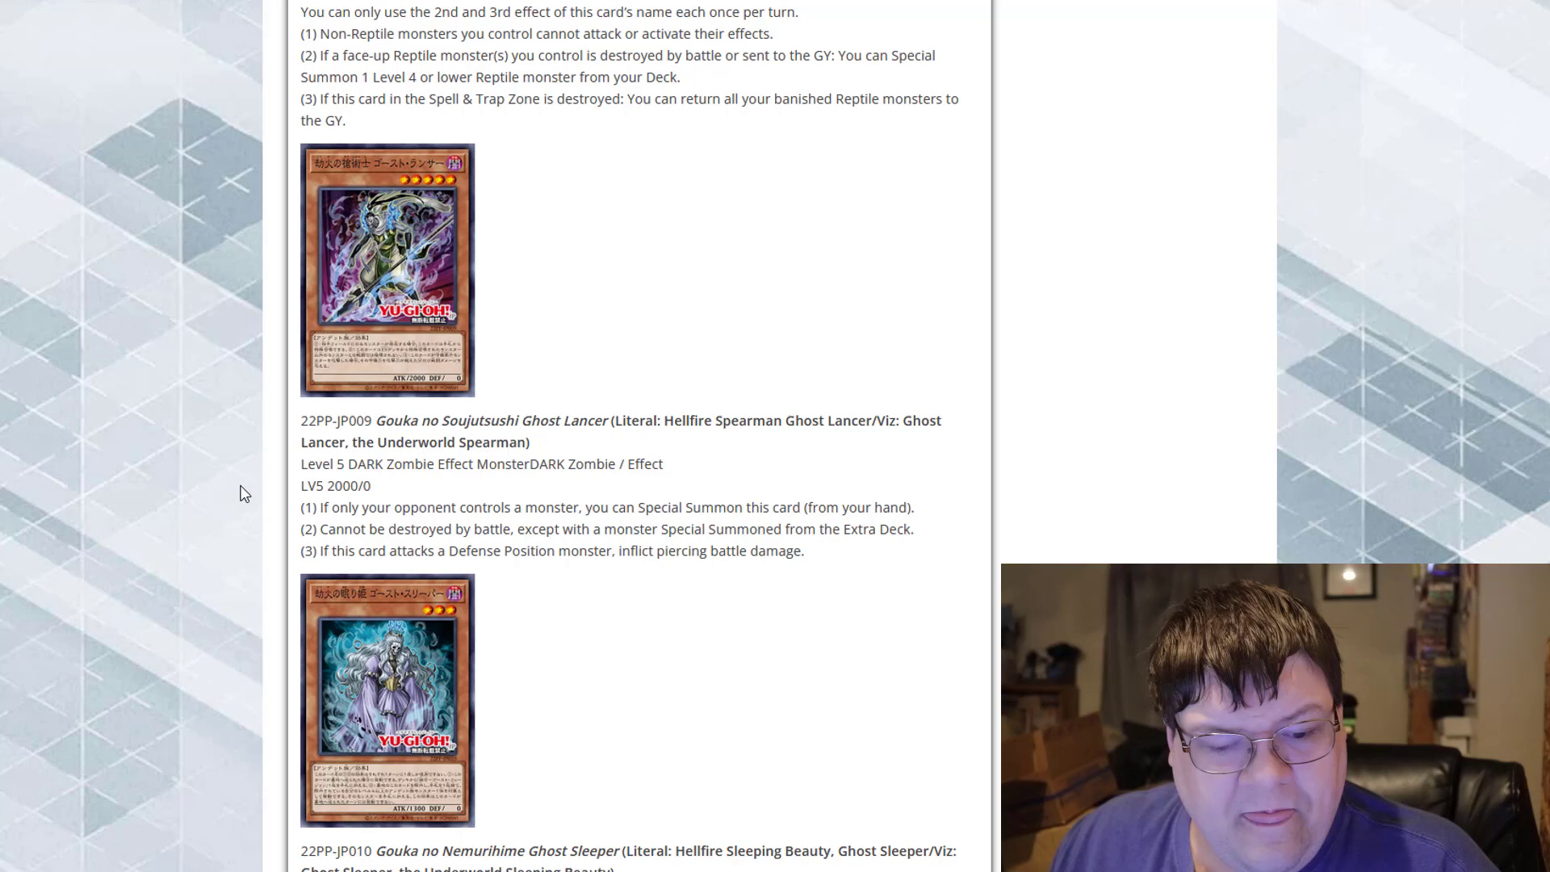
# Scroll to the complete 22PP-JP010 Ghost Sleeper entry and its two effects
pyautogui.scroll(-3)
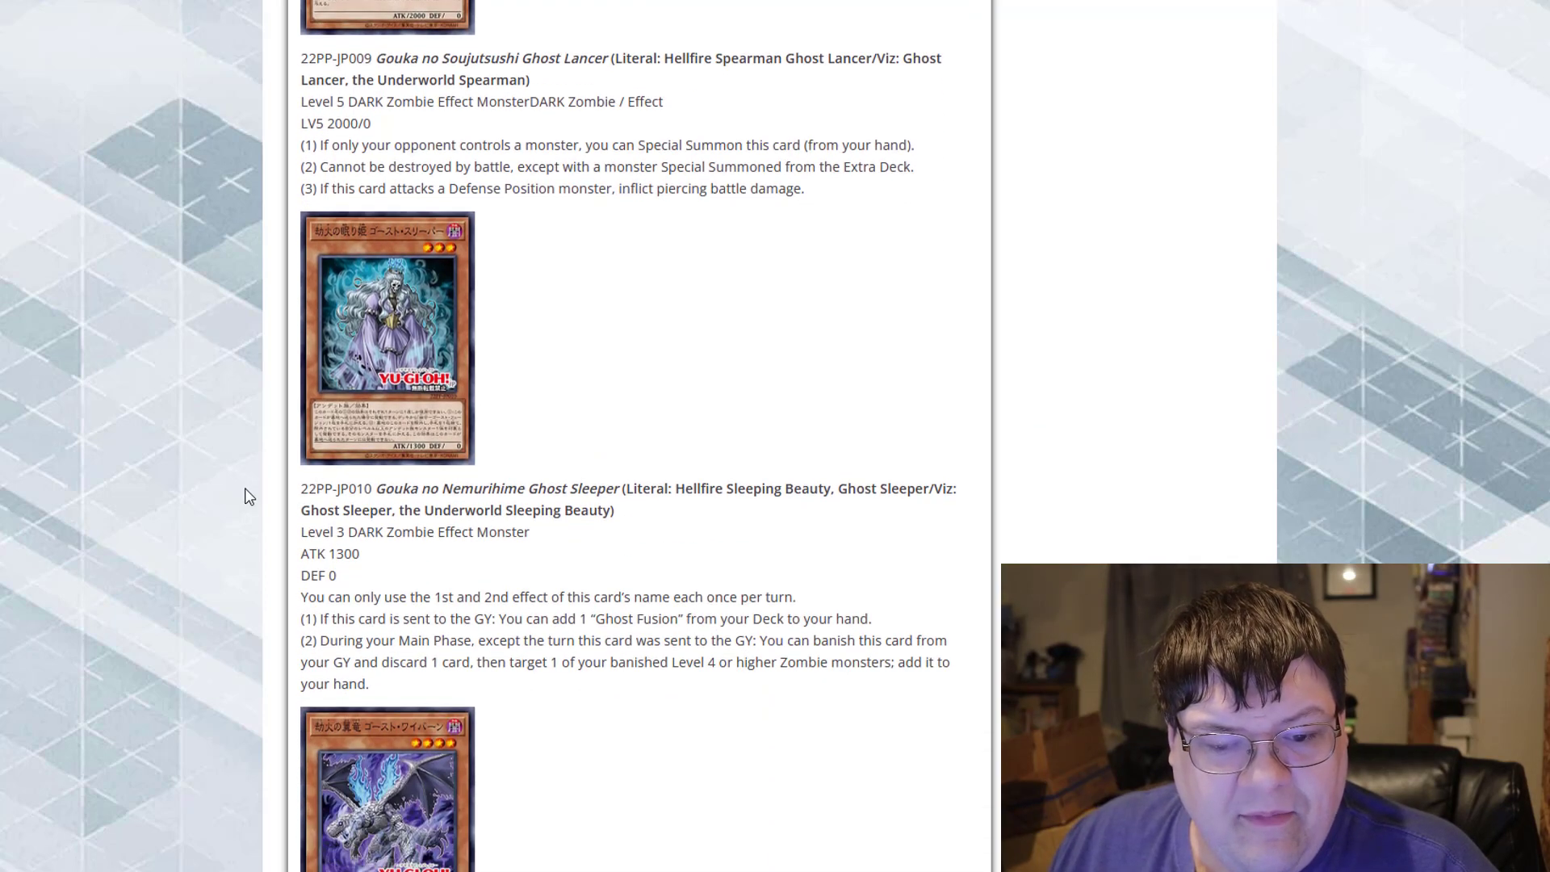
pyautogui.scroll(-3)
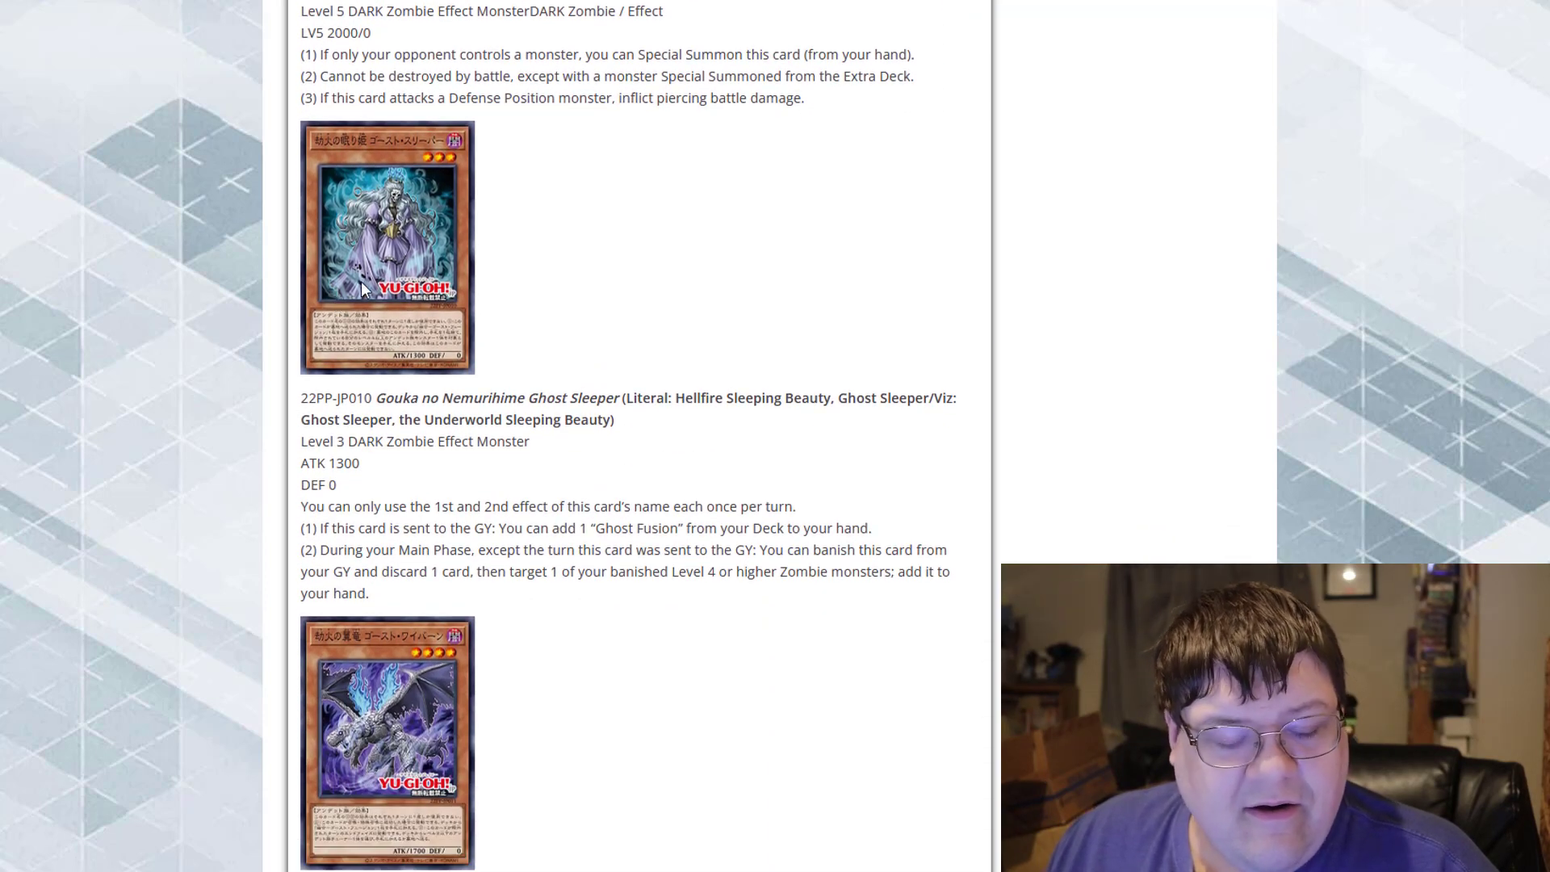
pyautogui.moveTo(341, 223)
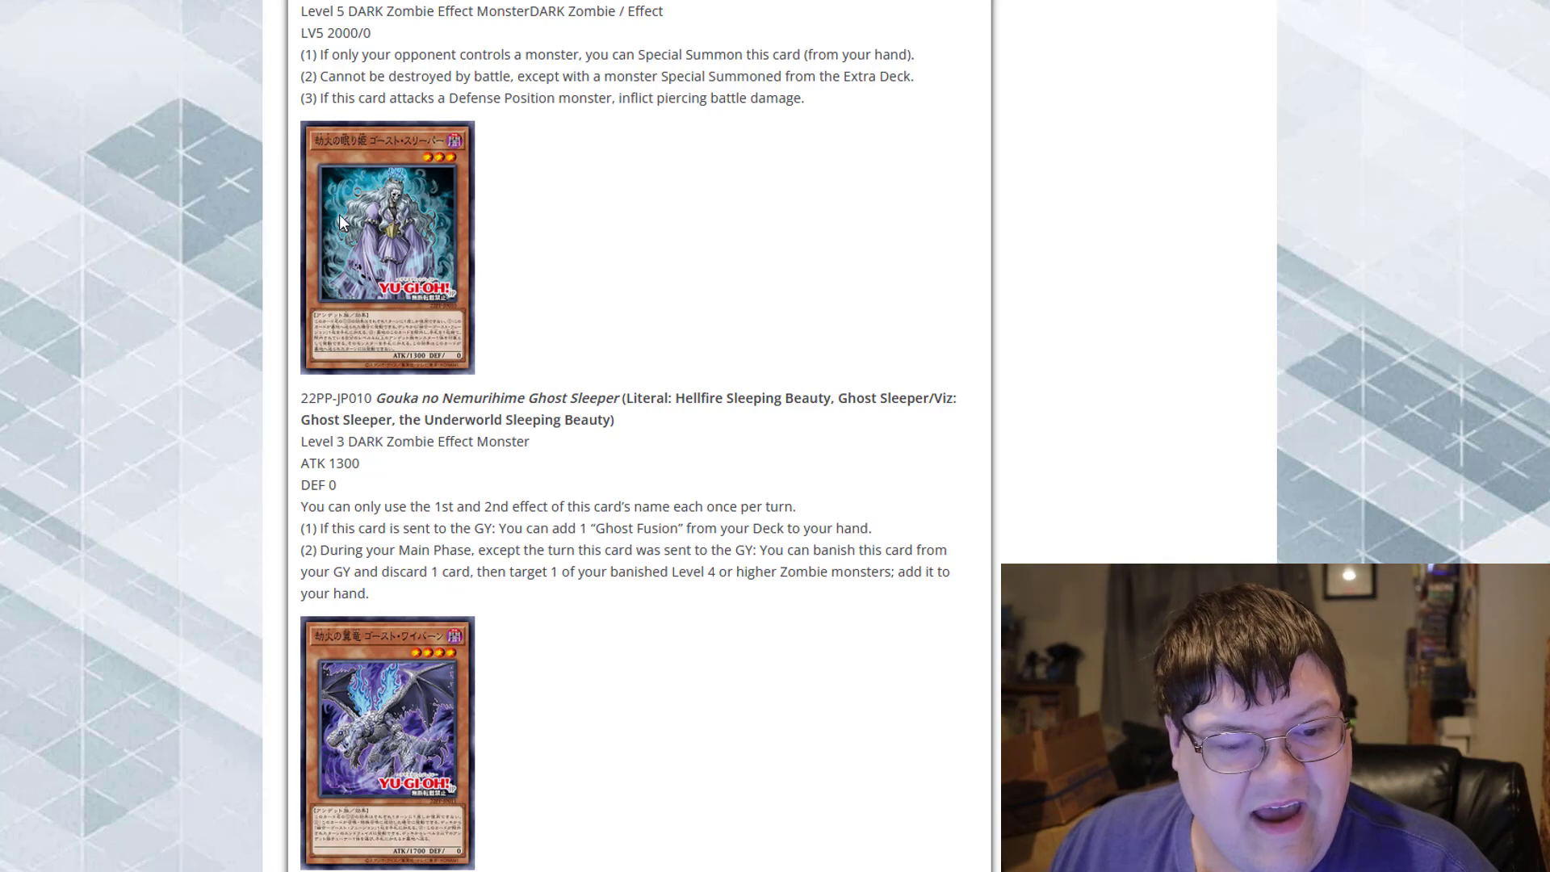
pyautogui.moveTo(210, 499)
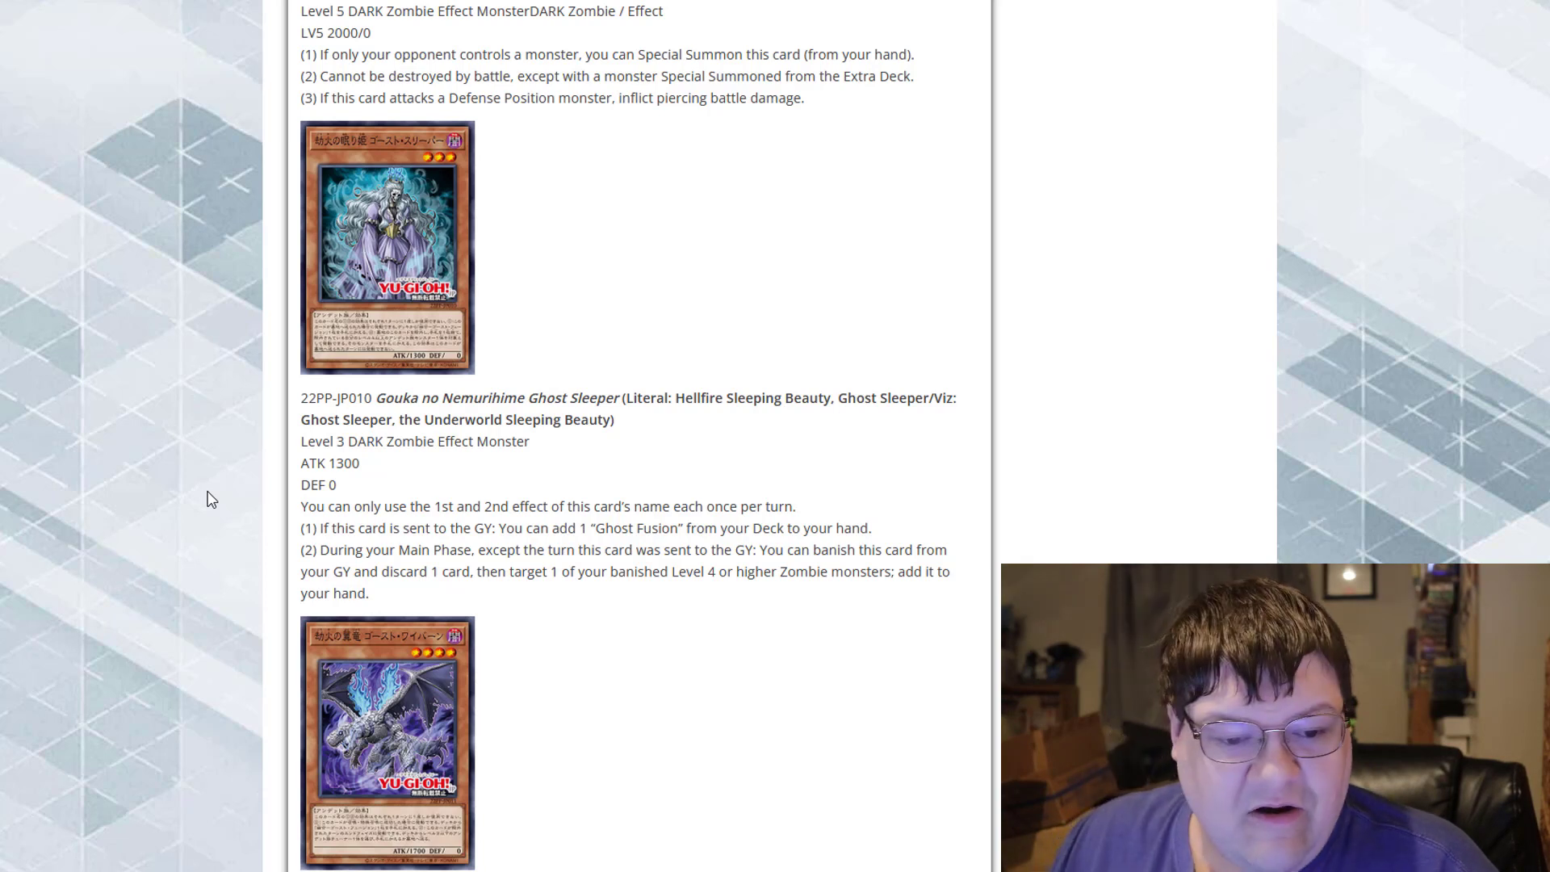
pyautogui.moveTo(419, 612)
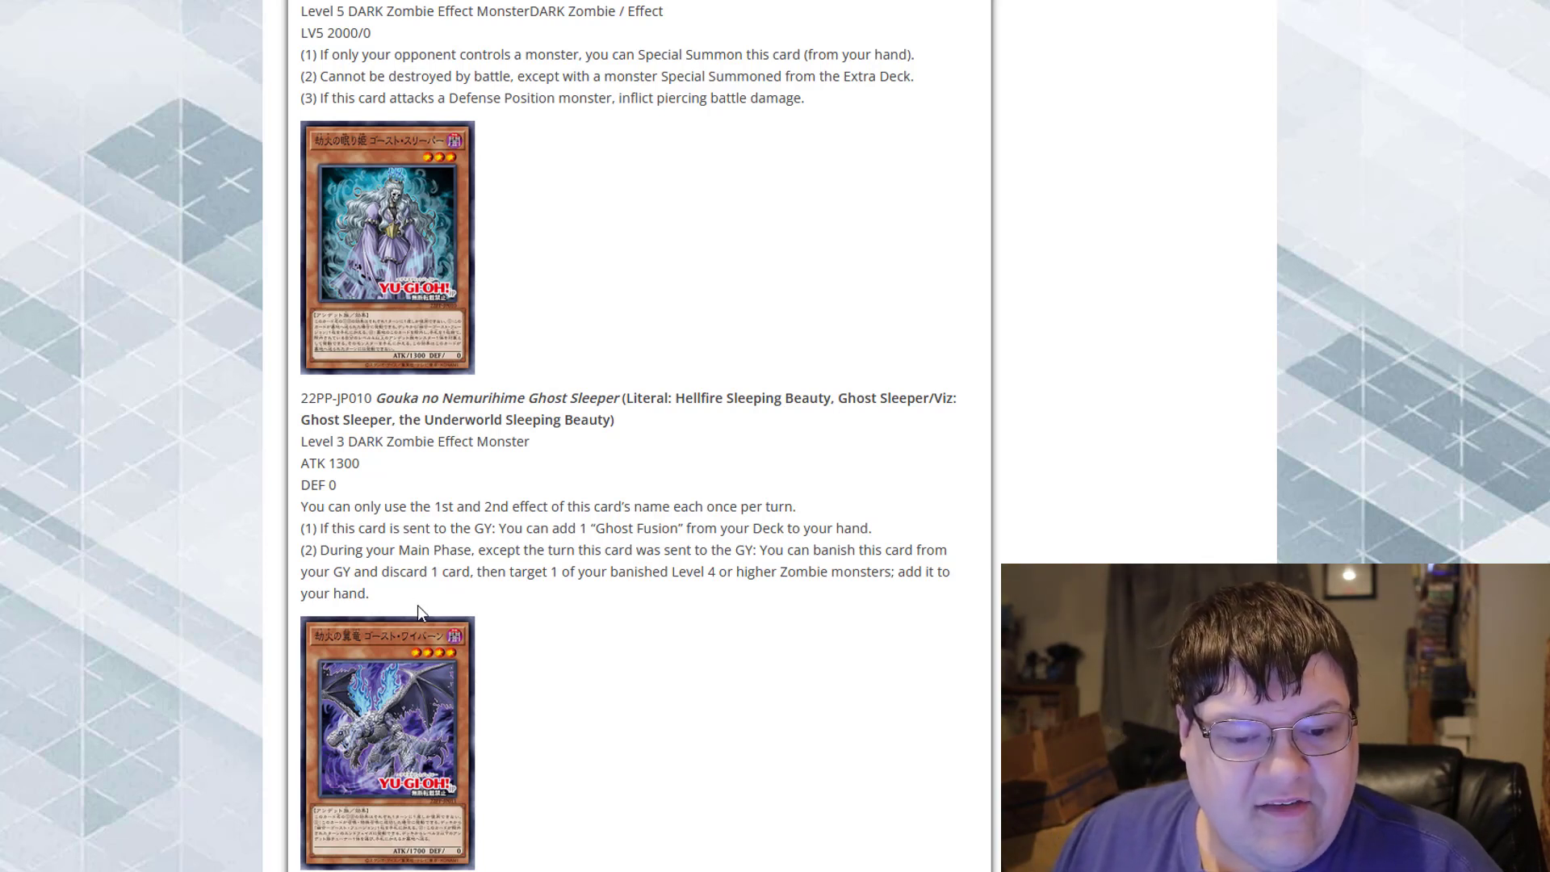
pyautogui.moveTo(378, 600)
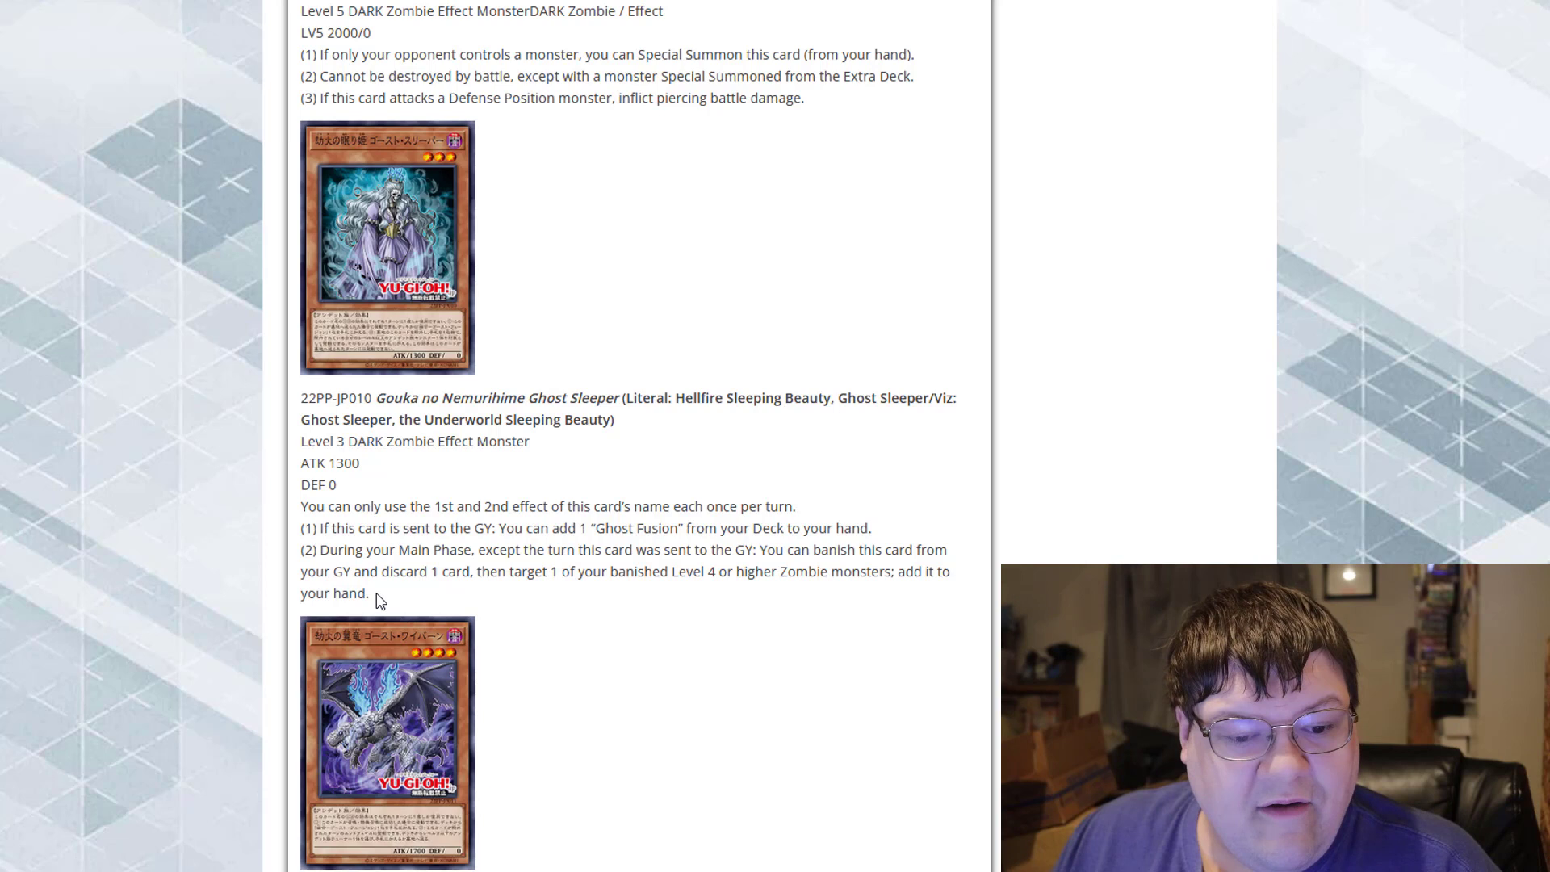
pyautogui.moveTo(468, 594)
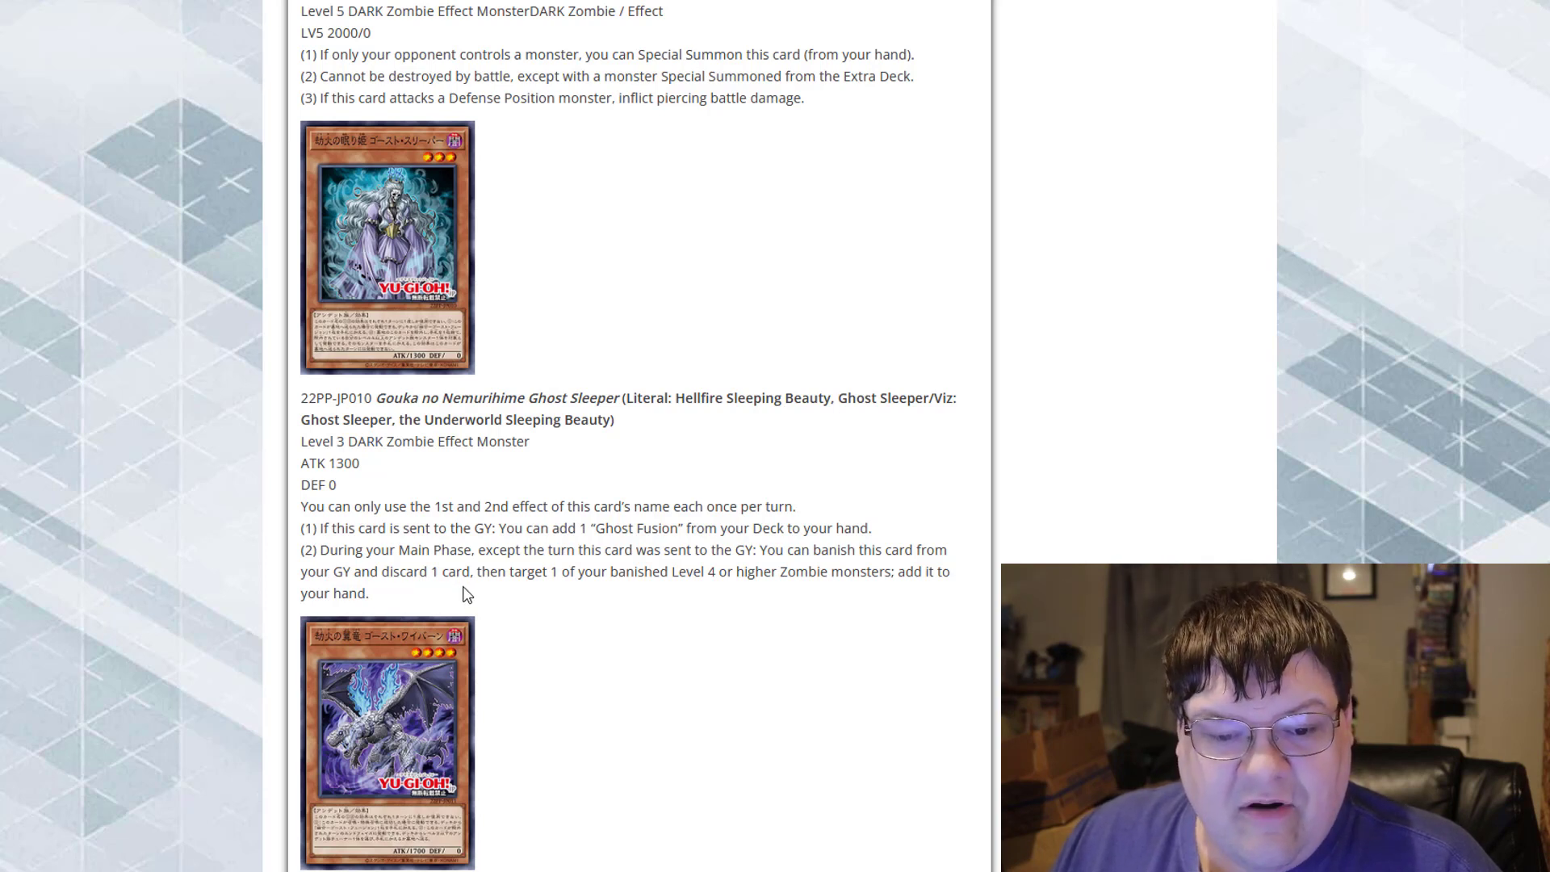
pyautogui.moveTo(722, 606)
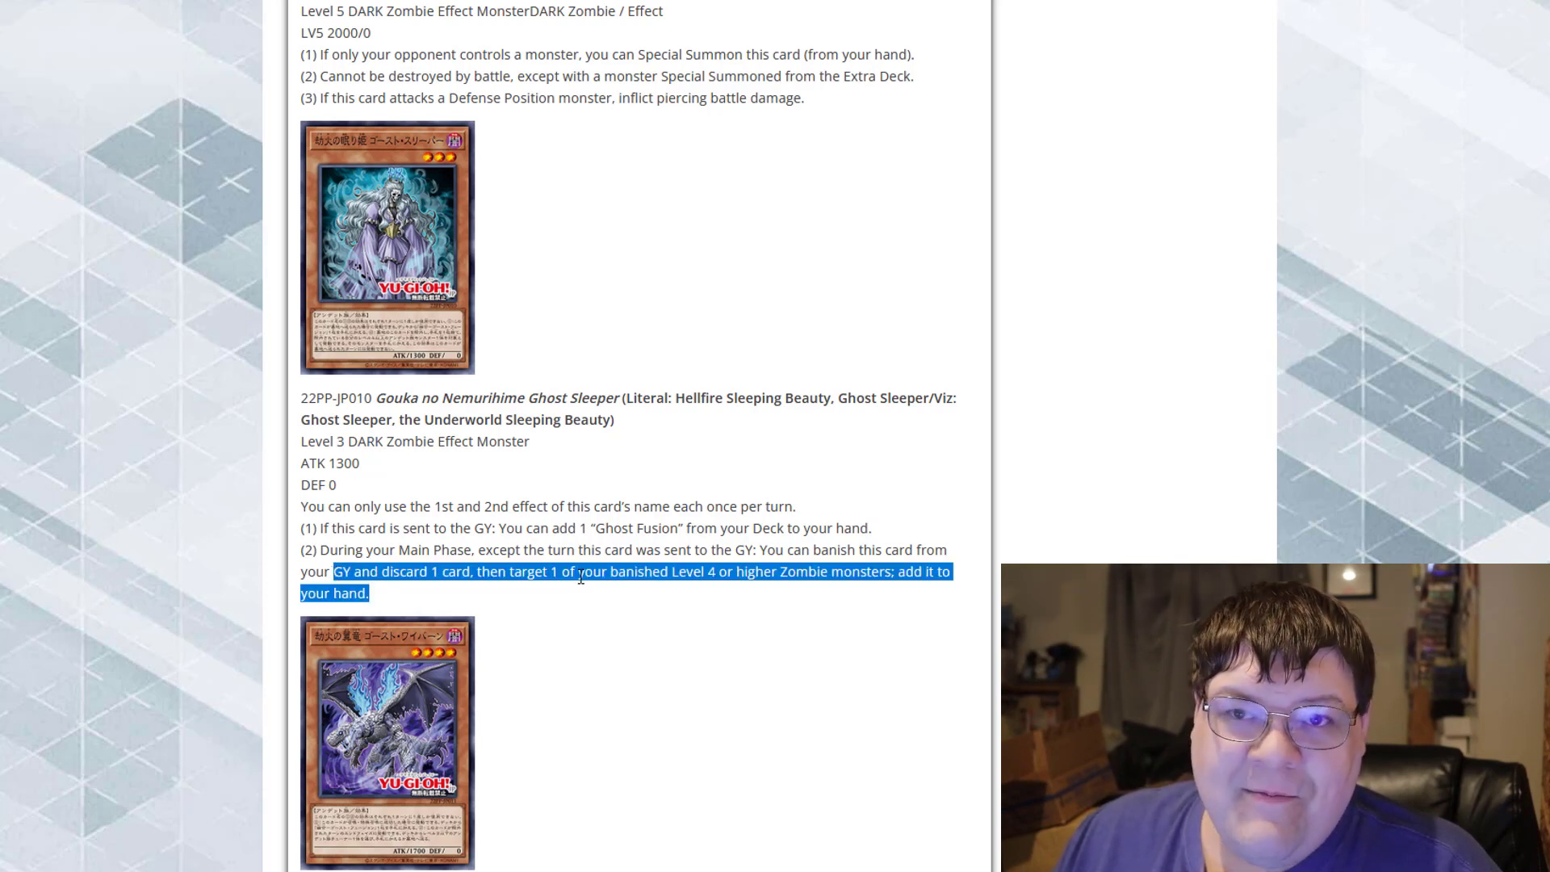
# Clear the text highlight and scroll to the full 22PP-JP011 Ghost Wyvern entry
pyautogui.scroll(-3)
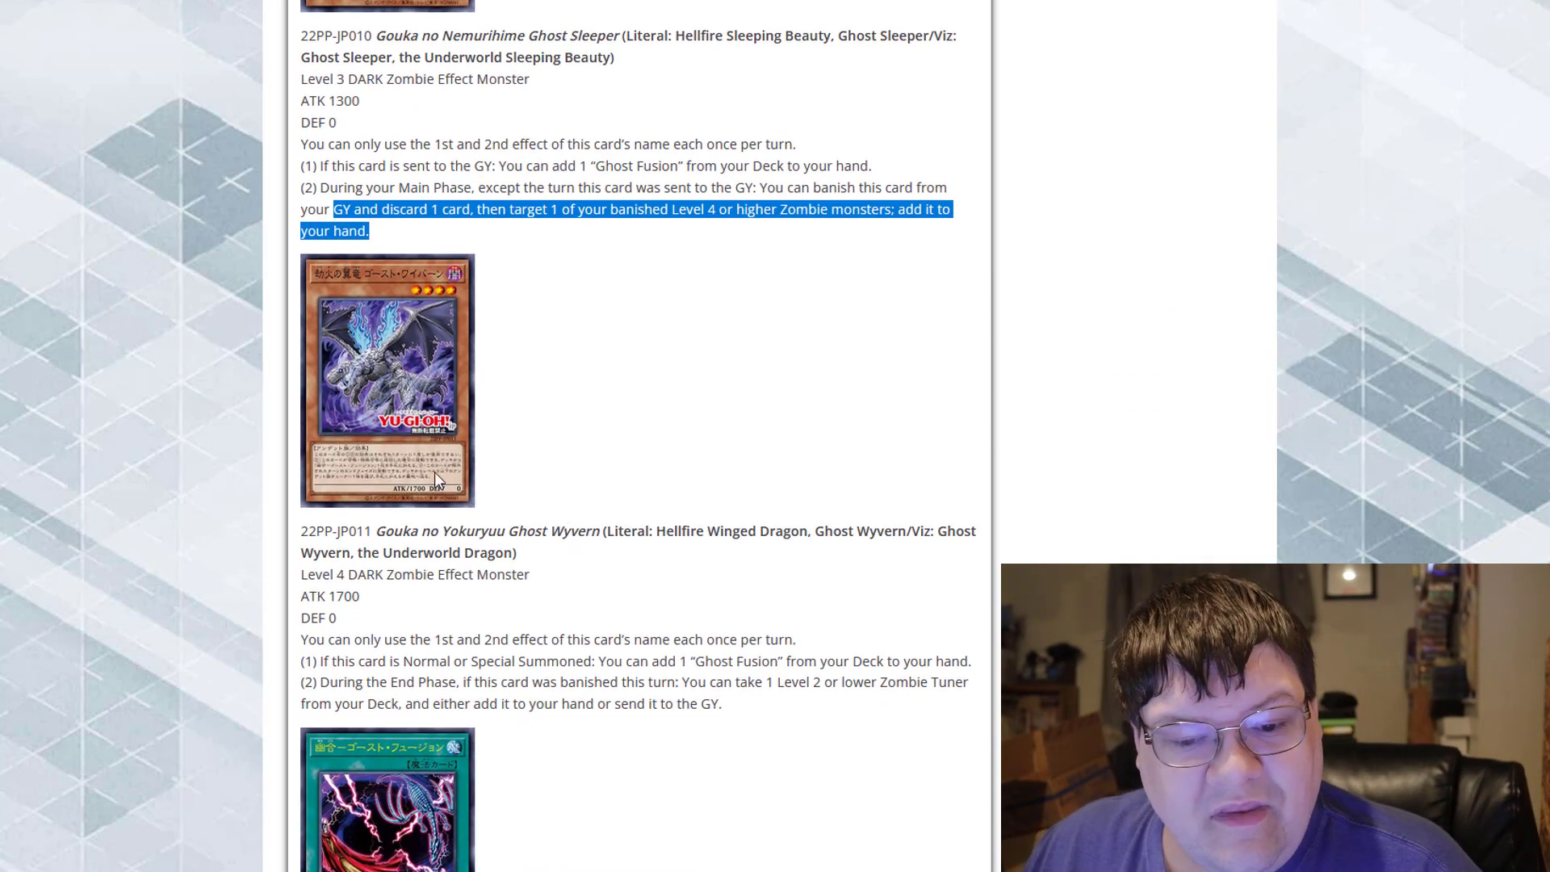
pyautogui.scroll(-3)
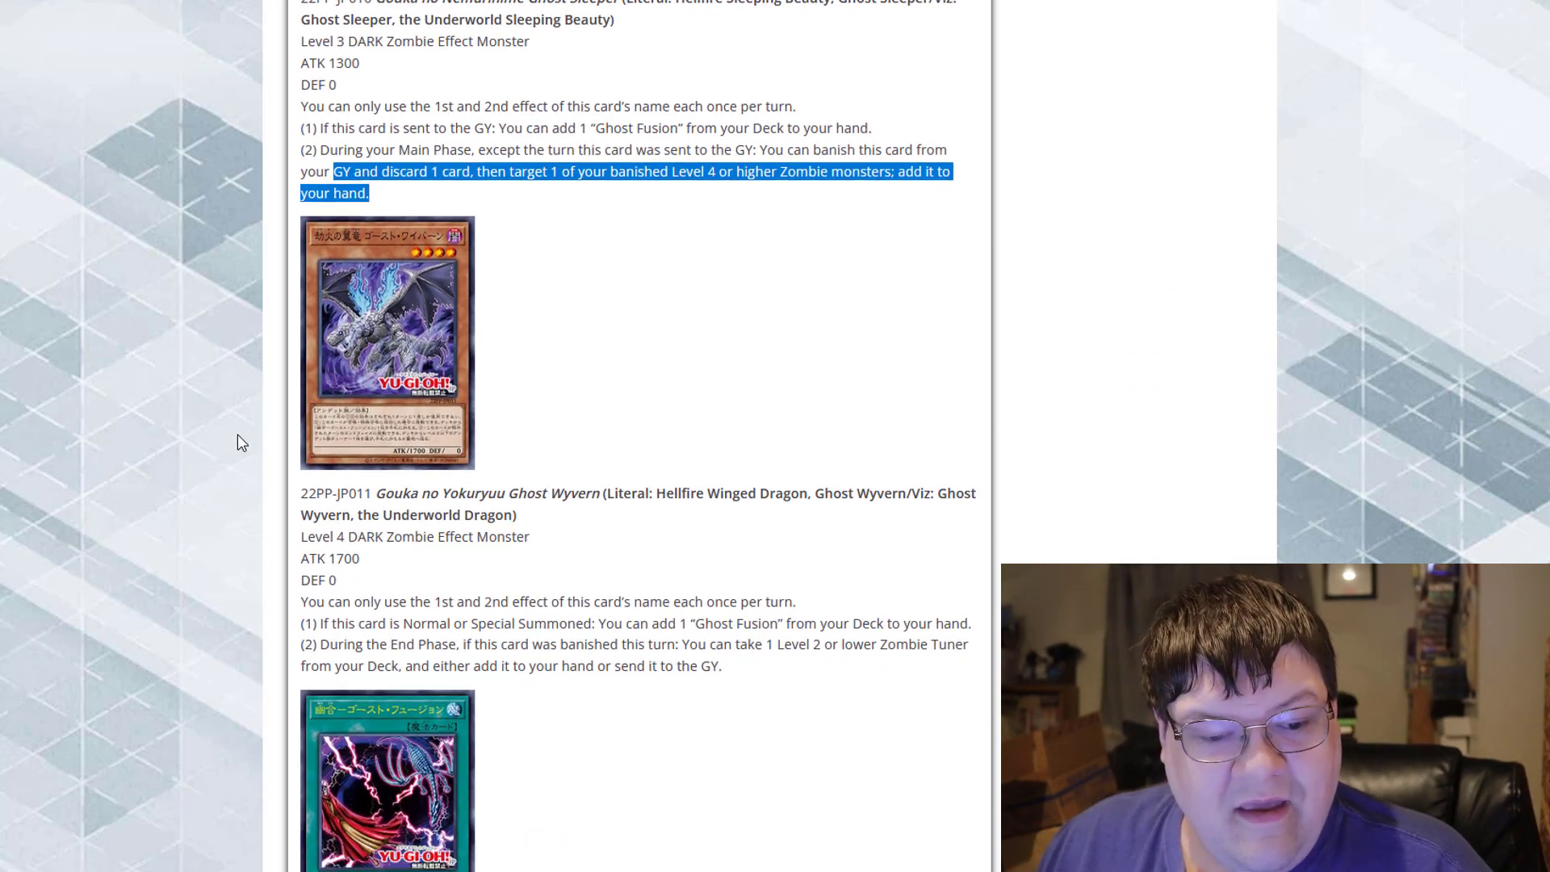
pyautogui.scroll(-3)
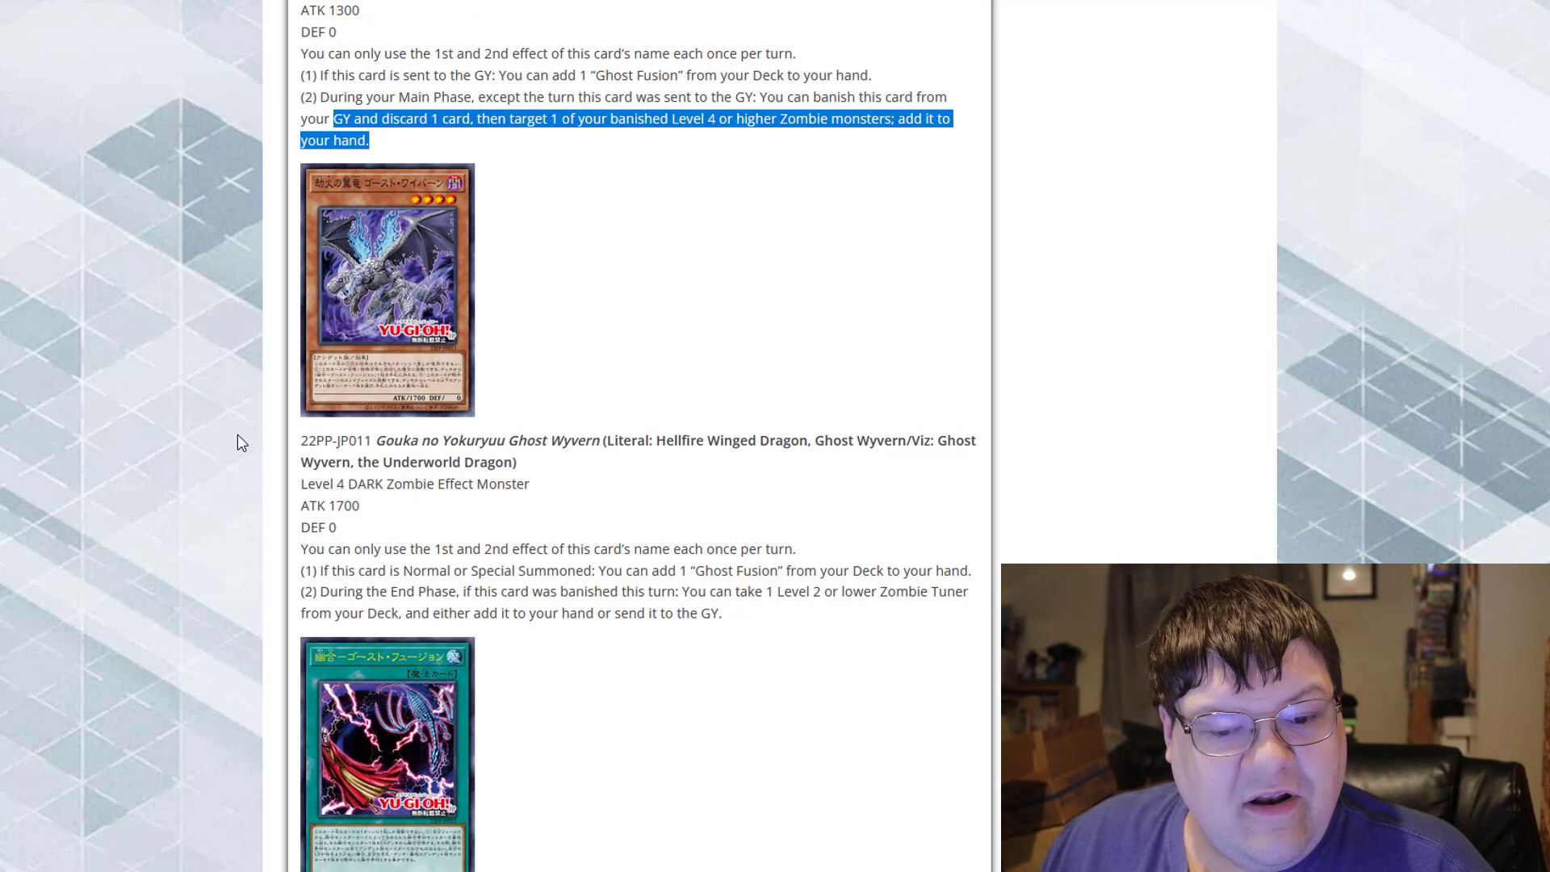
pyautogui.click(193, 485)
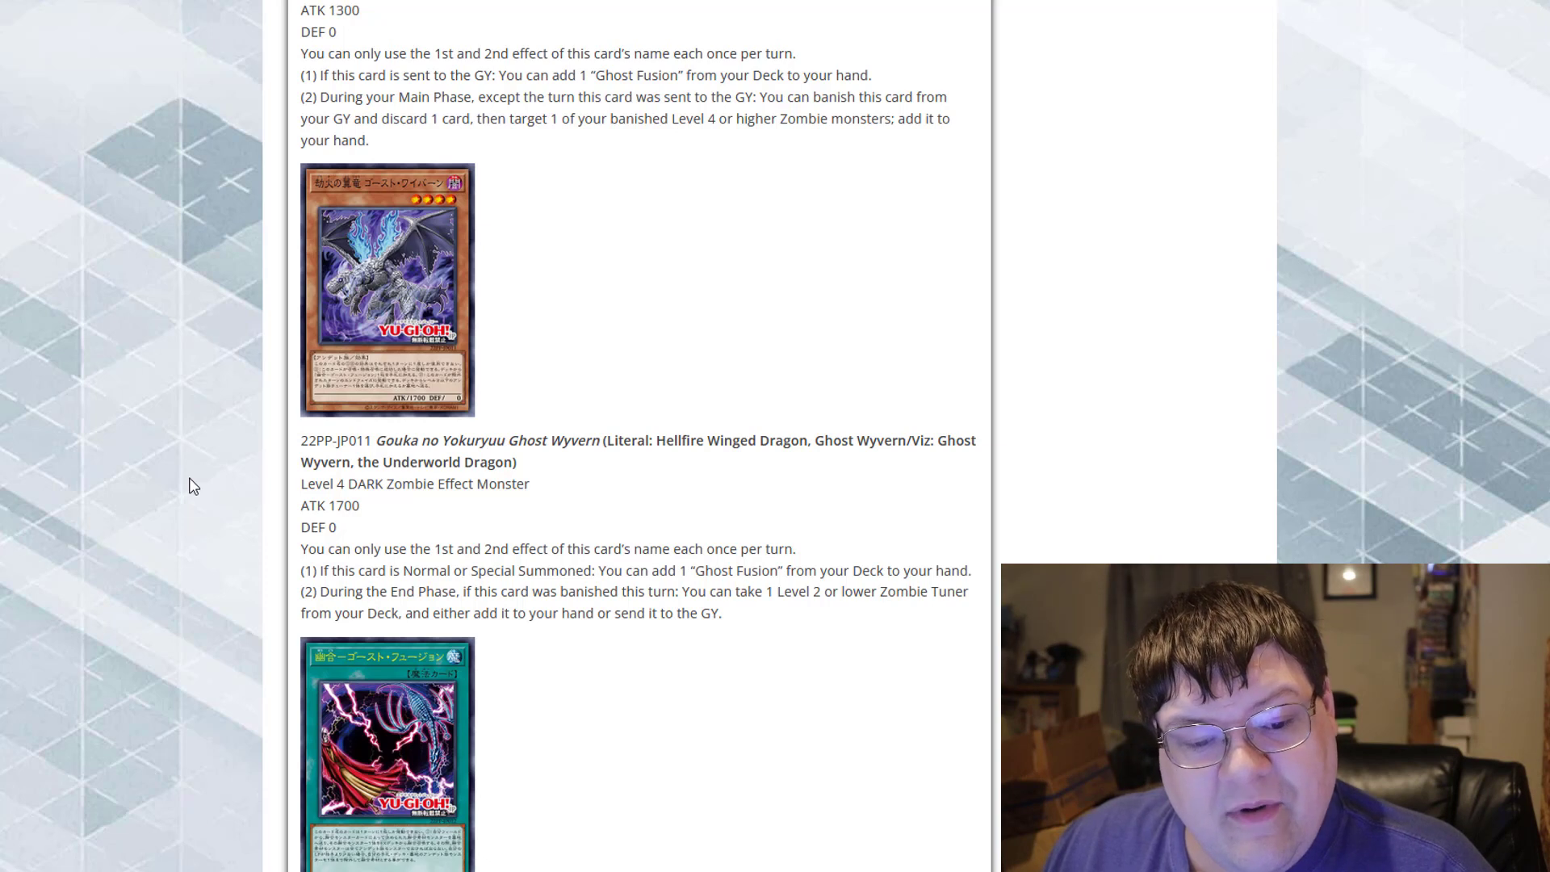
pyautogui.scroll(-3)
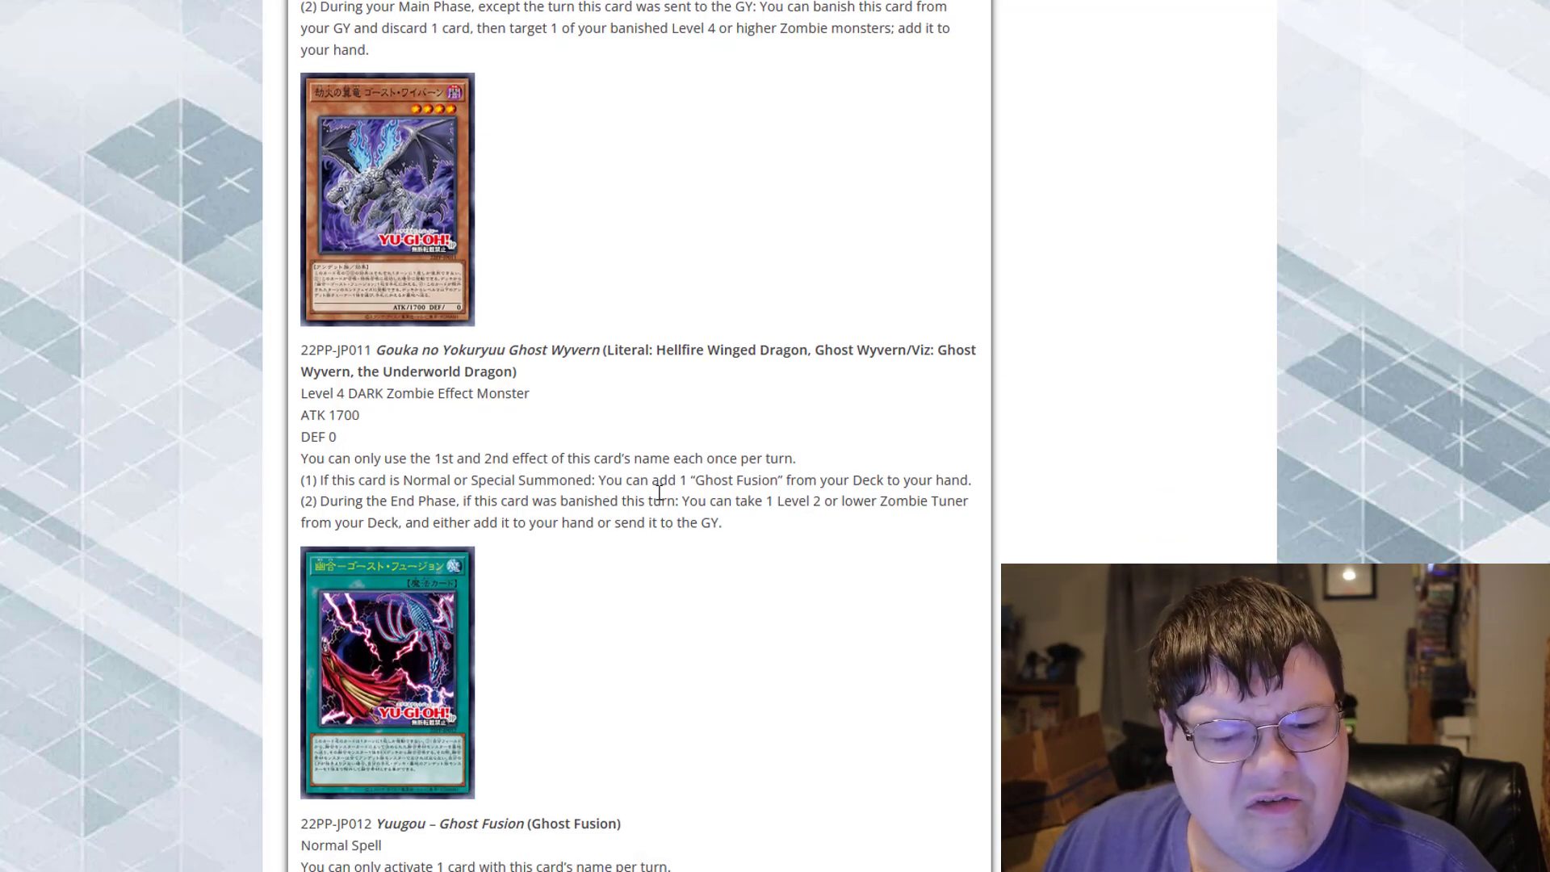
# Scroll through the complete Ghost Fusion (JP012) and Numbers Evaille (JP013) entries
pyautogui.scroll(-3)
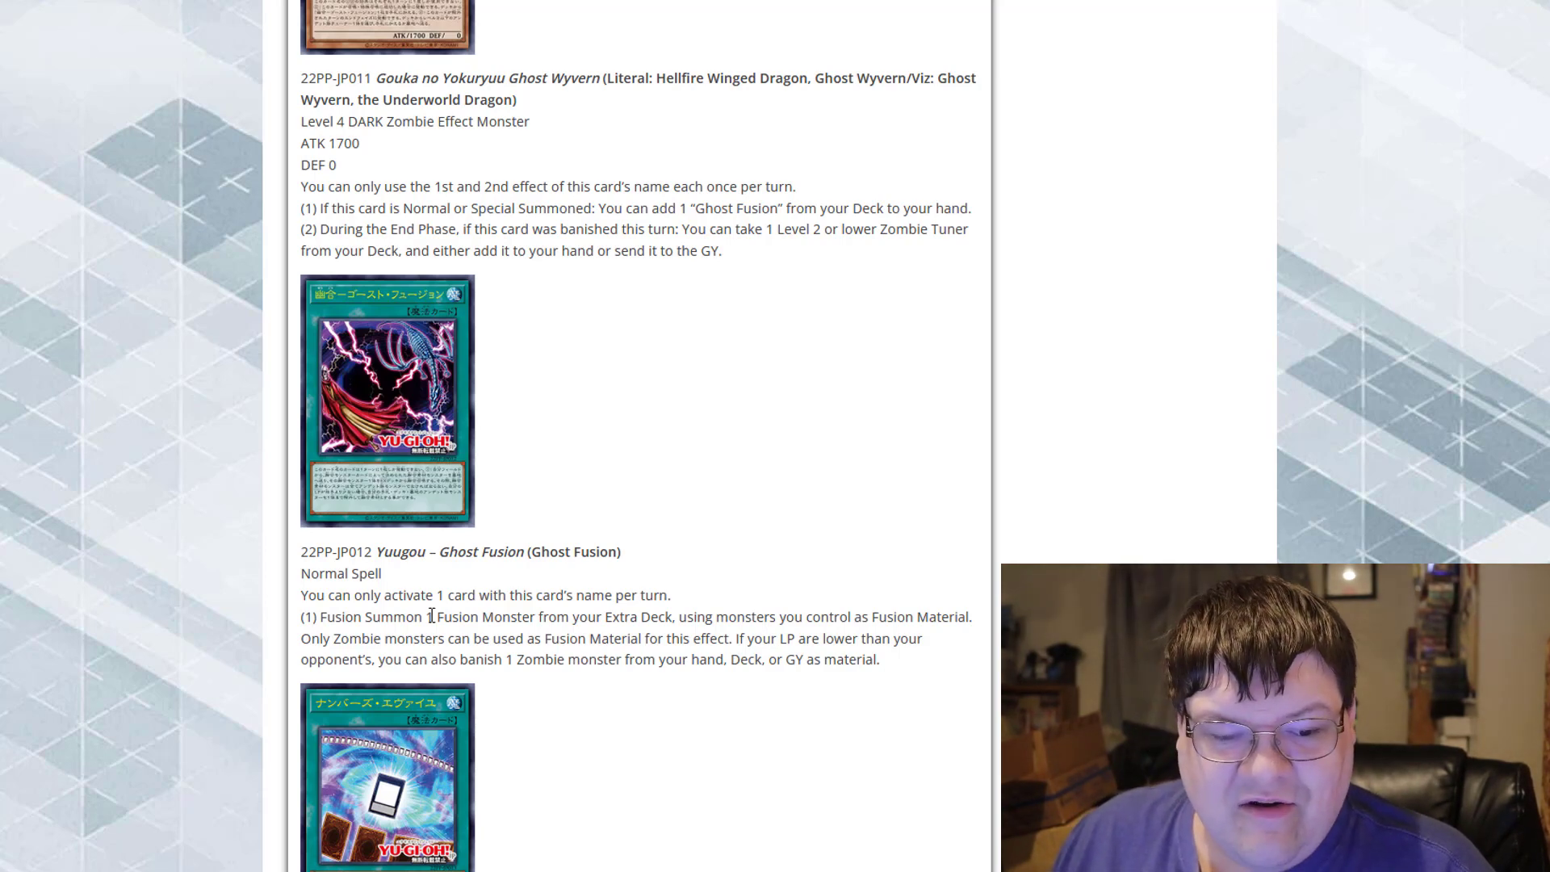
pyautogui.scroll(-3)
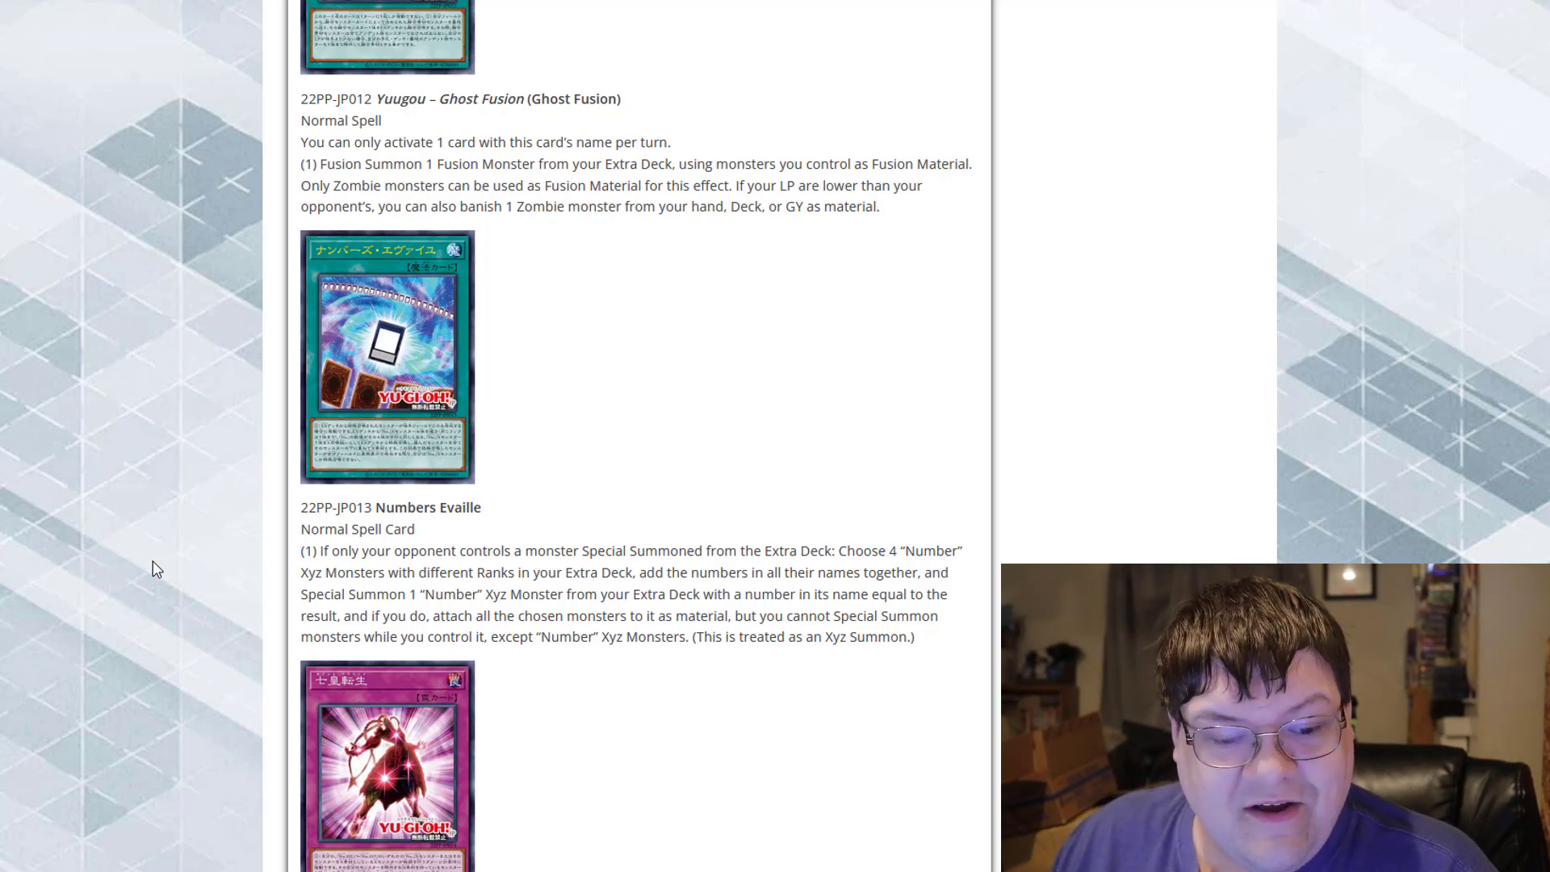
# Scroll through the Seventh Around and Seventh Arrival trap entries (JP014, JP015)
pyautogui.scroll(-3)
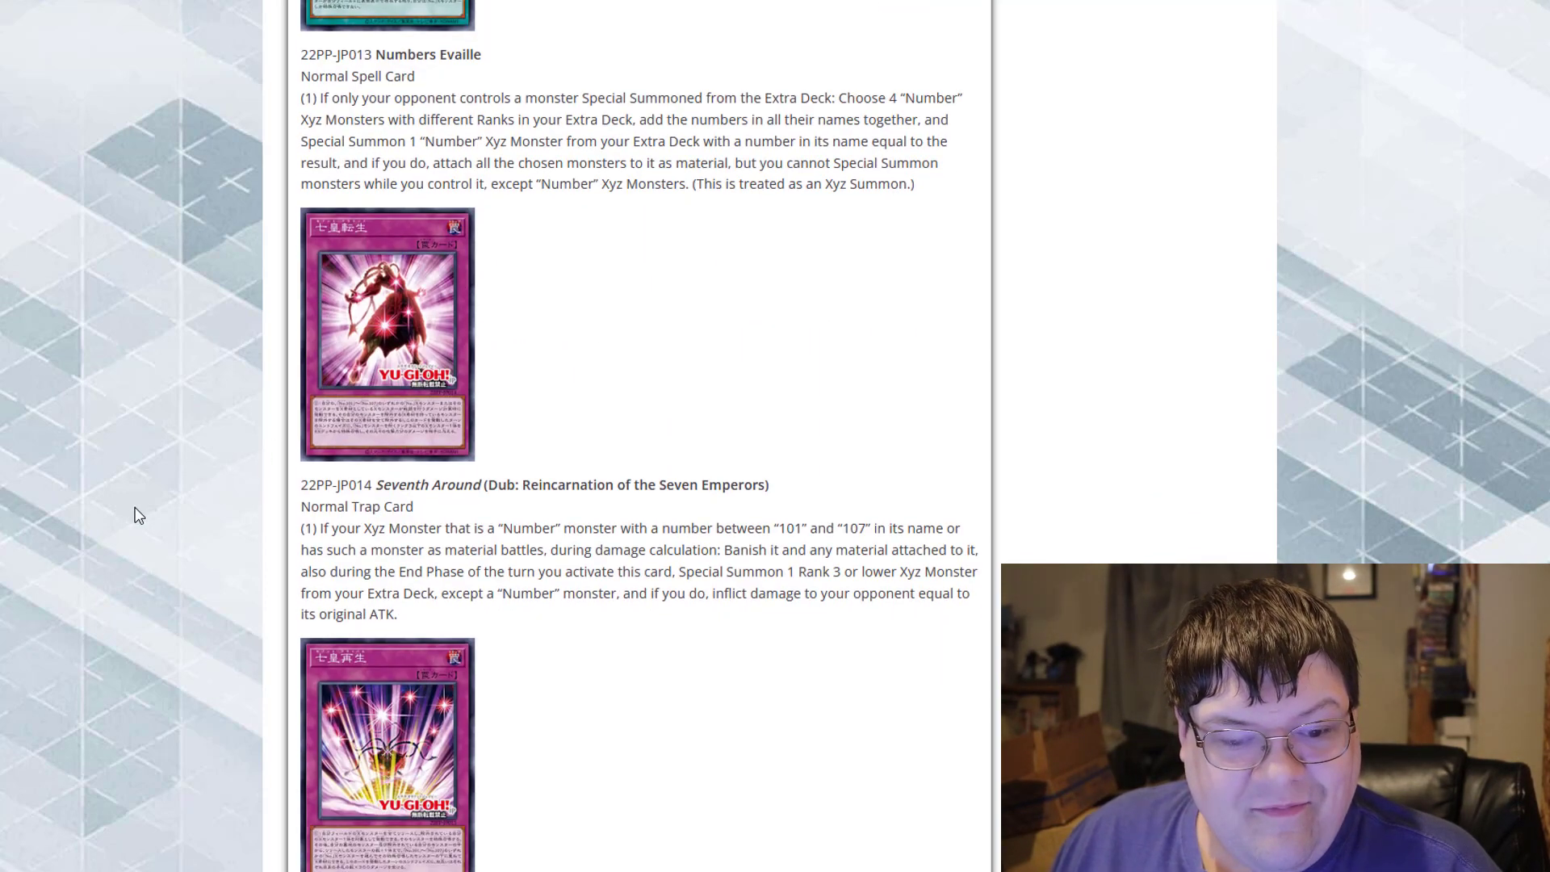
pyautogui.scroll(-3)
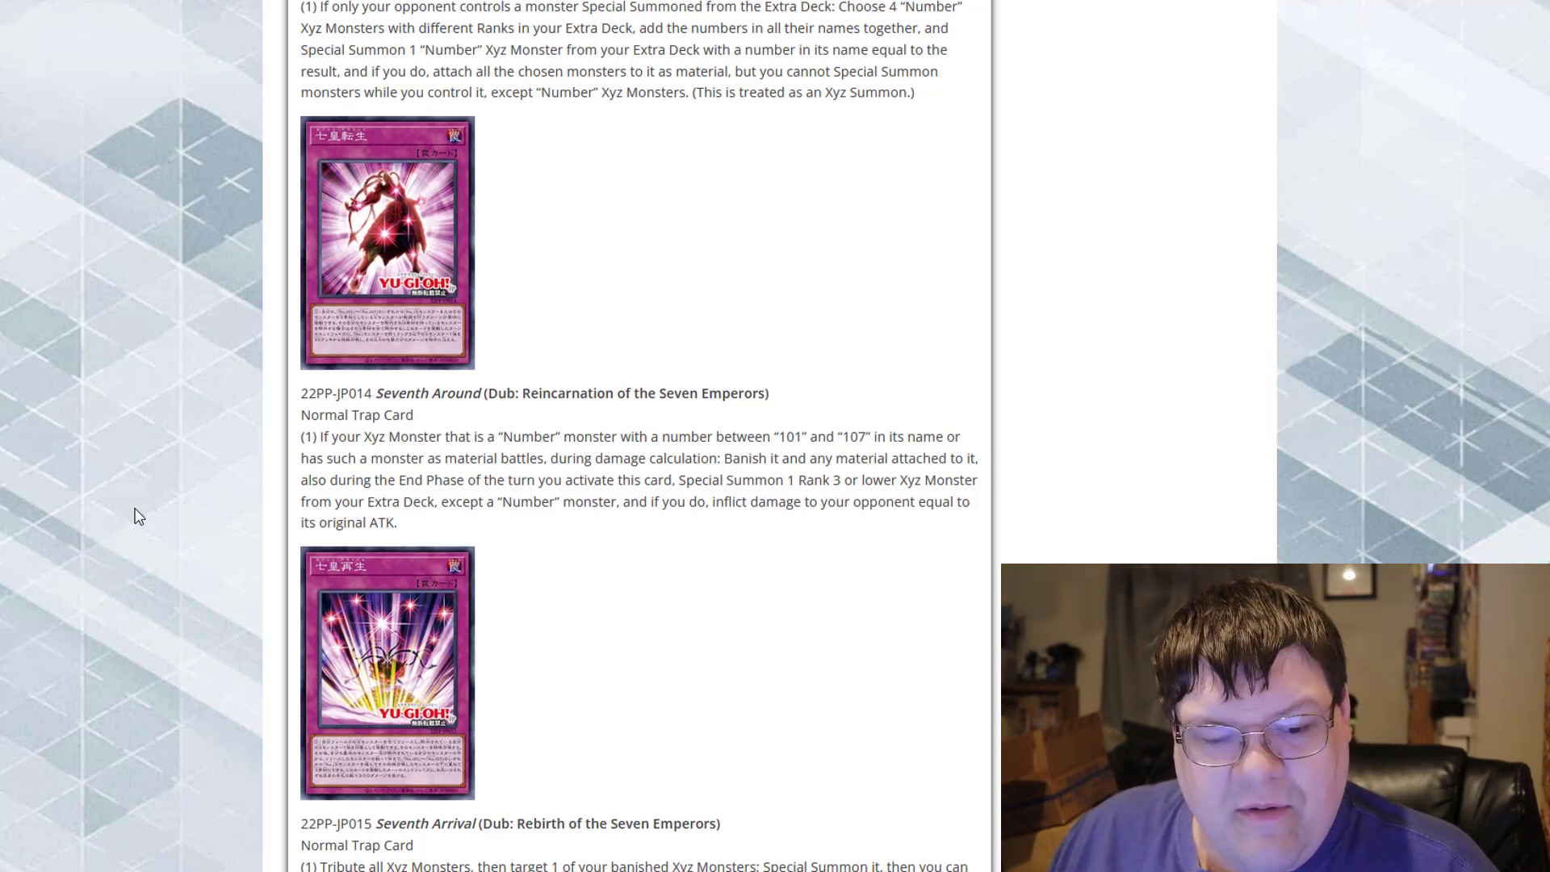
pyautogui.scroll(-3)
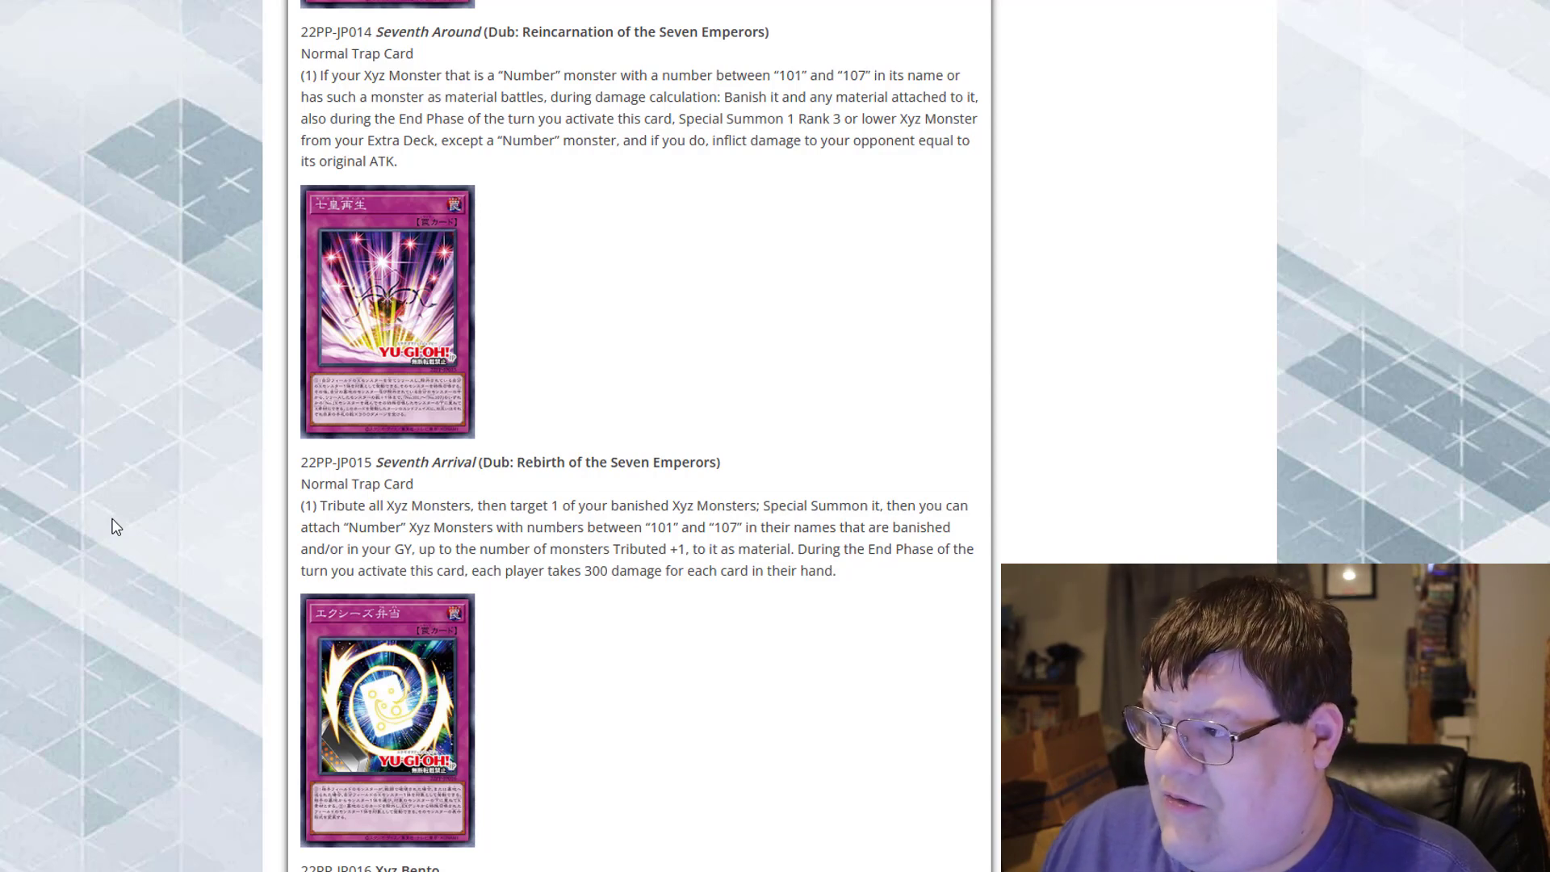
# Scroll to Xyz Bento and the Source link, then back up to Ghost Fusion
pyautogui.scroll(-3)
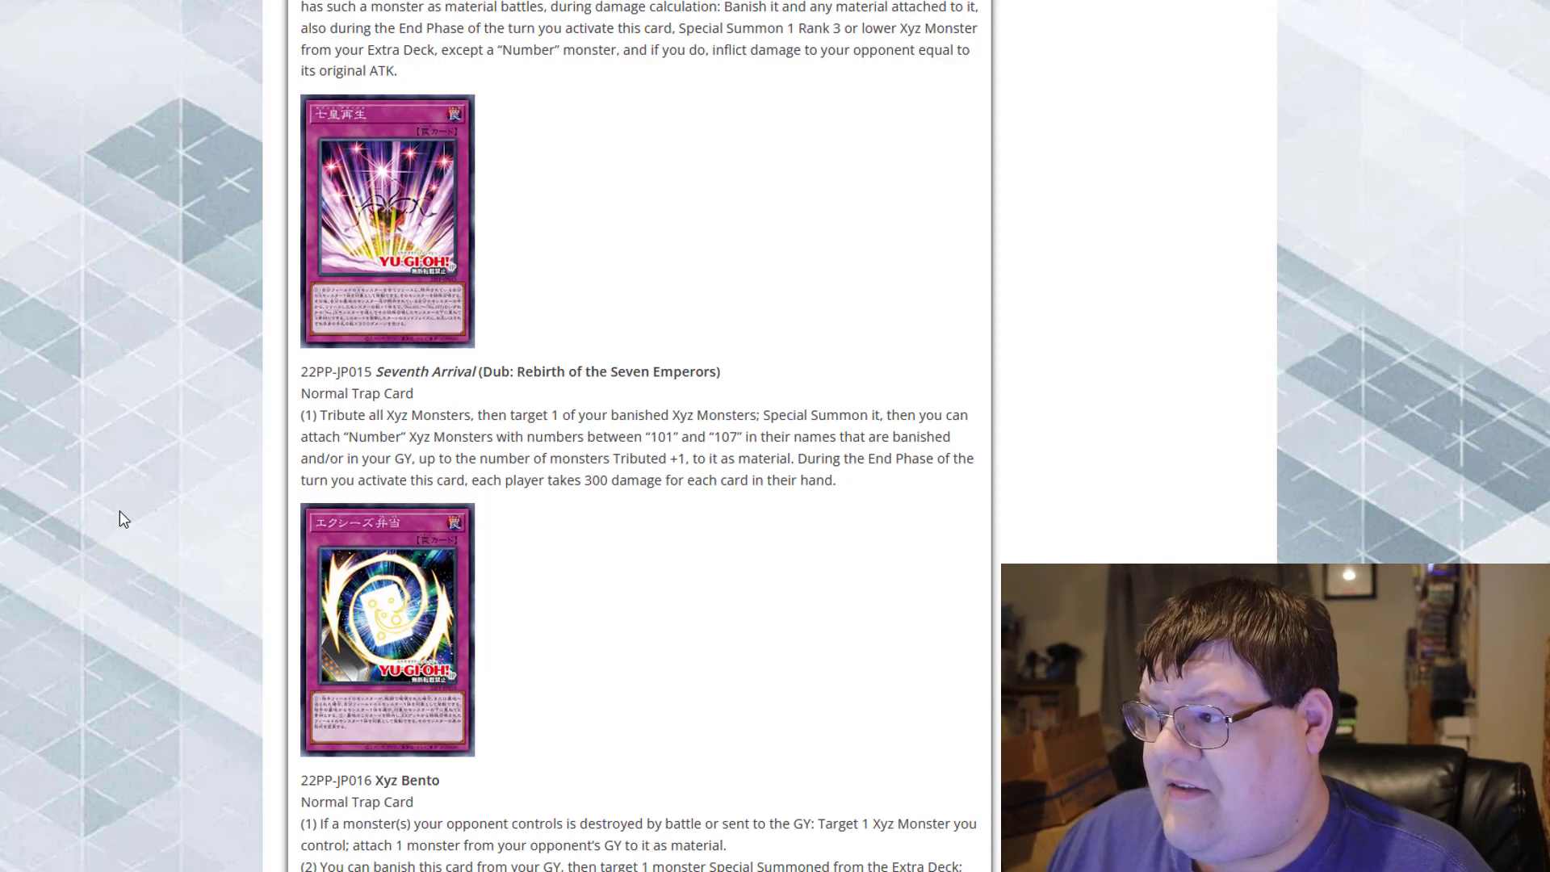
pyautogui.scroll(-3)
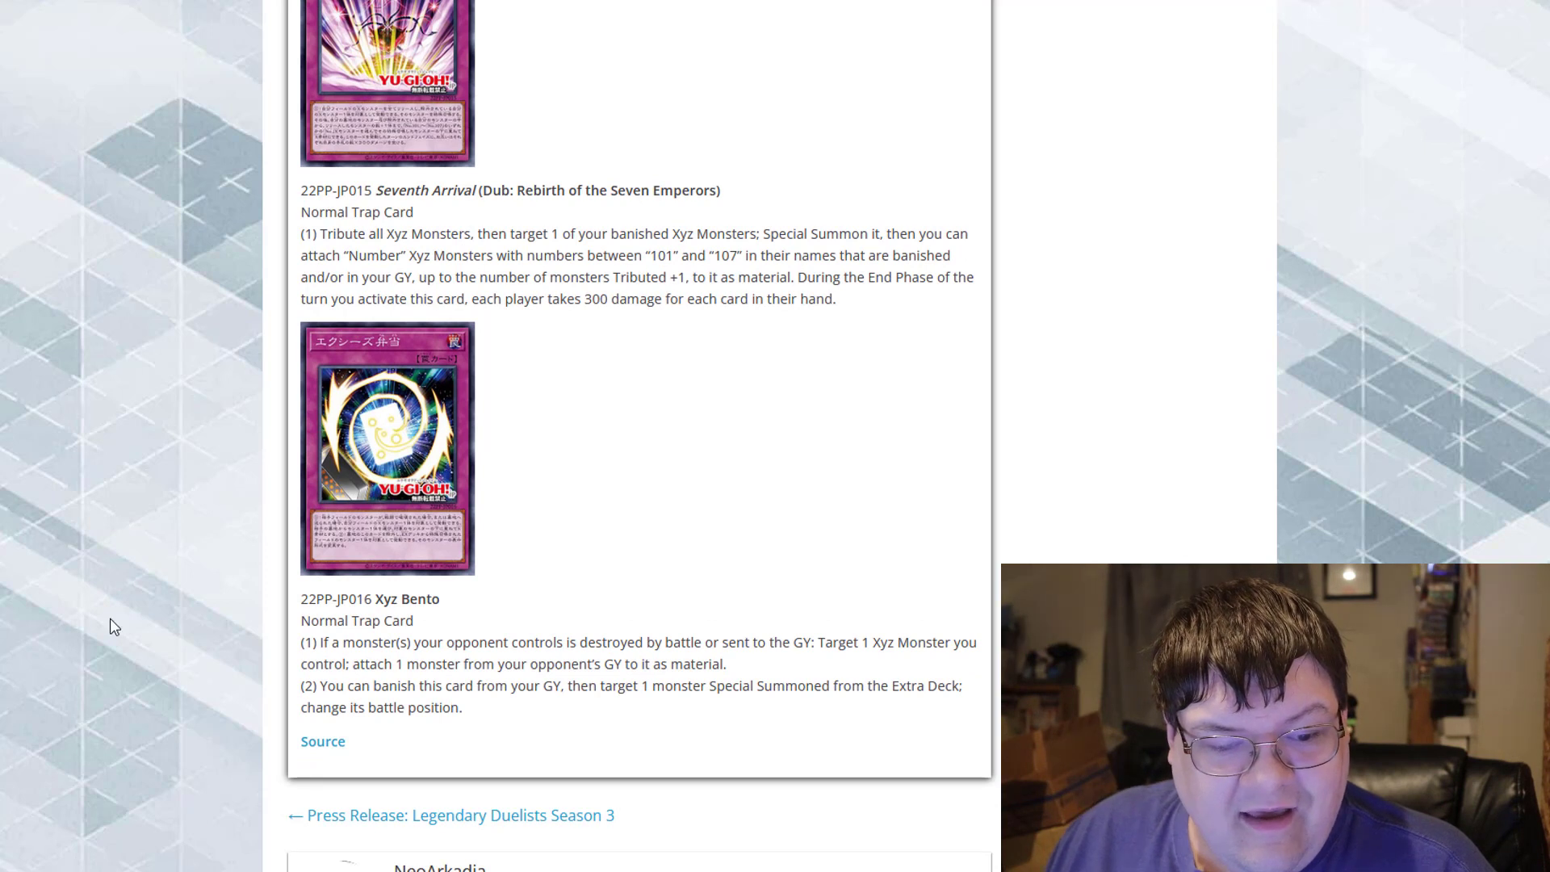
pyautogui.moveTo(203, 515)
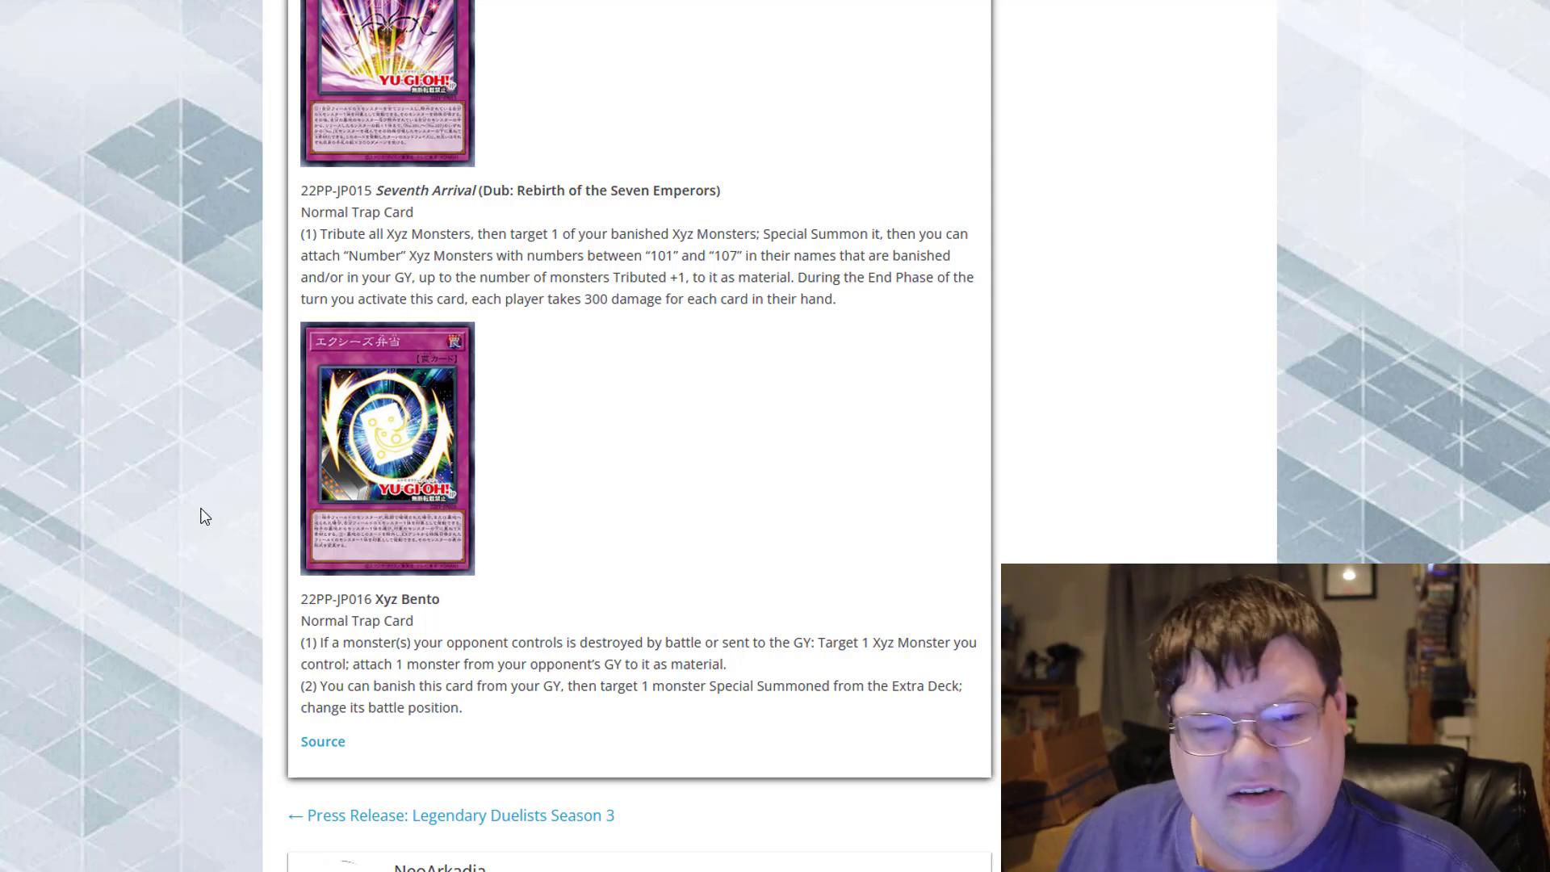
pyautogui.scroll(3)
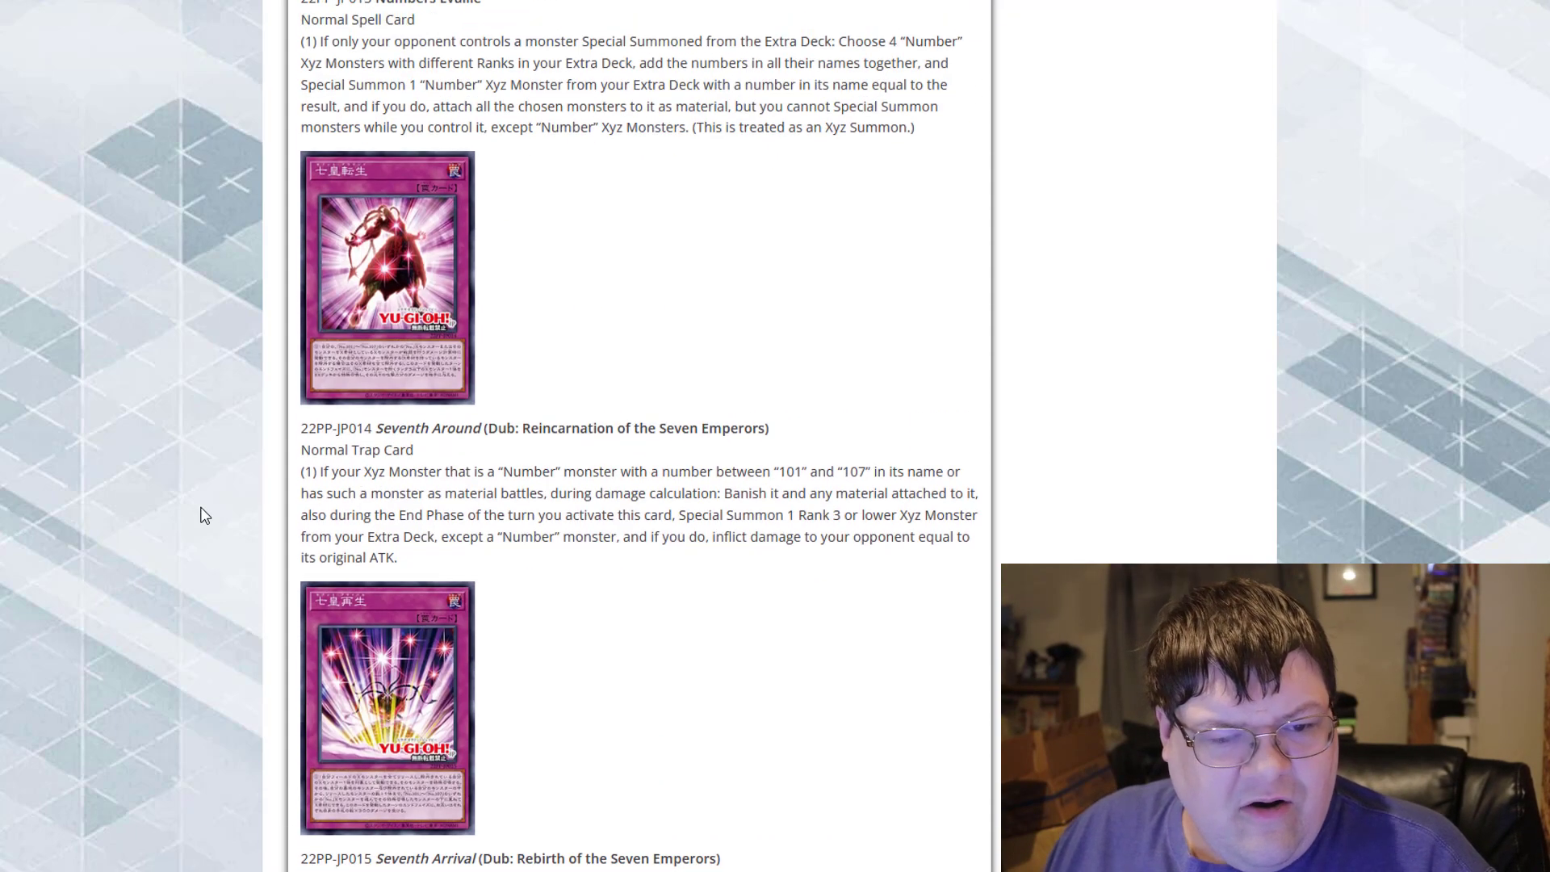
pyautogui.scroll(3)
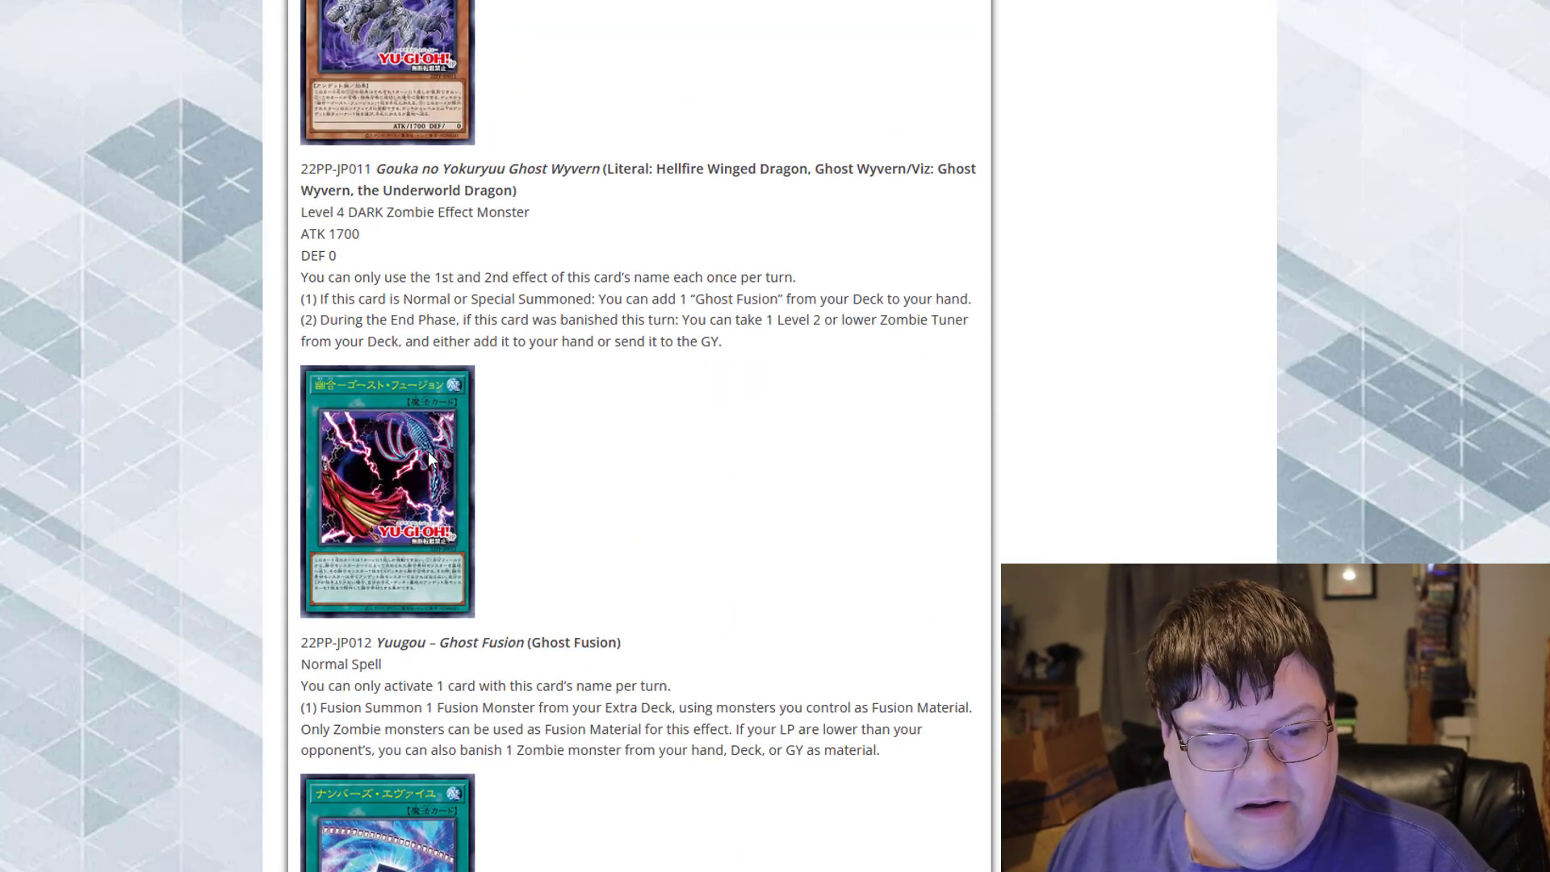